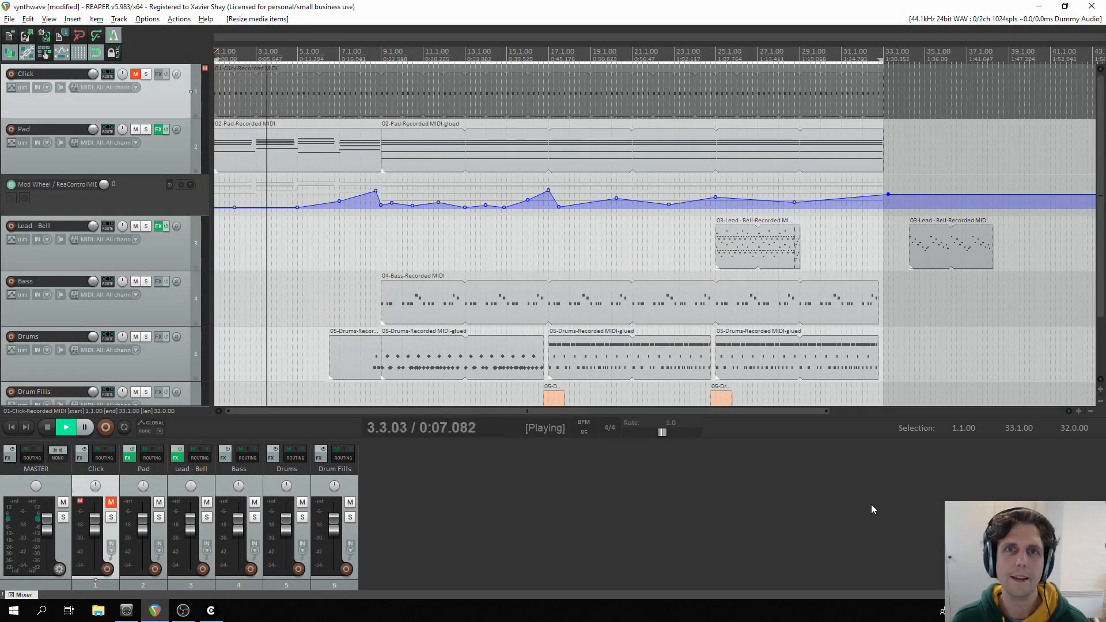
mouse_move(727, 484)
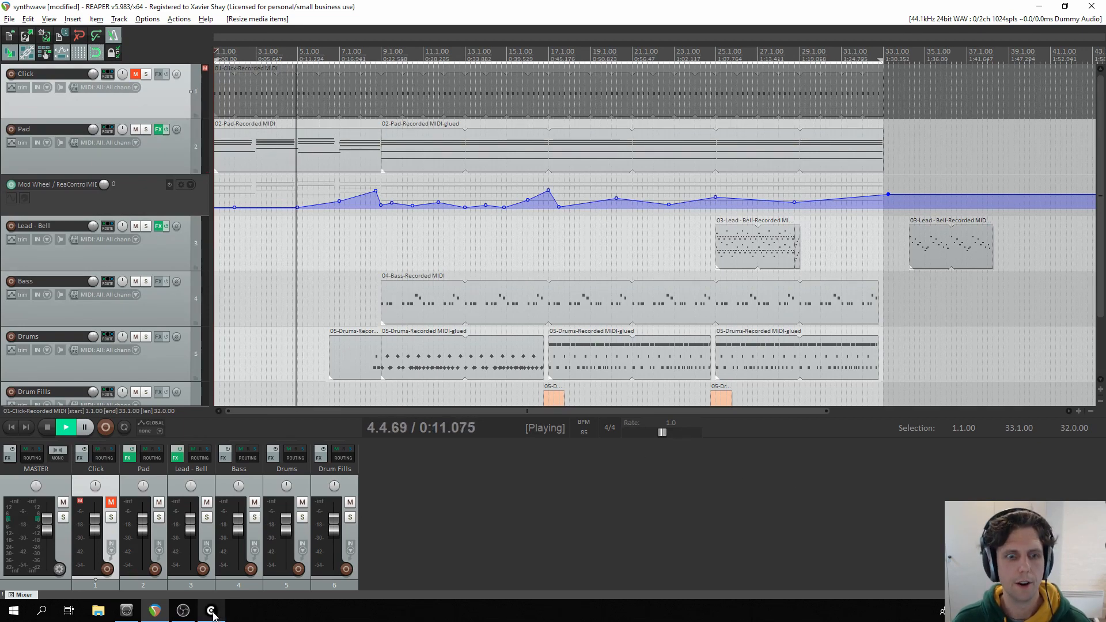
In VCV Rack, keep the Pad voice's MIDI input on the bridge port, channel 1
click(209, 611)
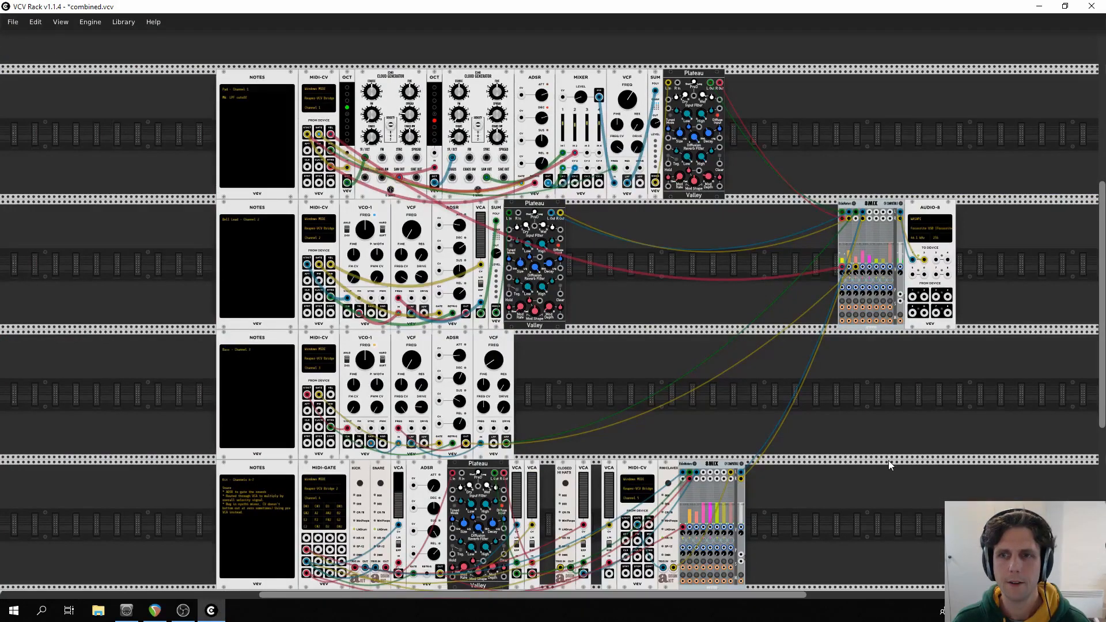
mouse_move(852, 541)
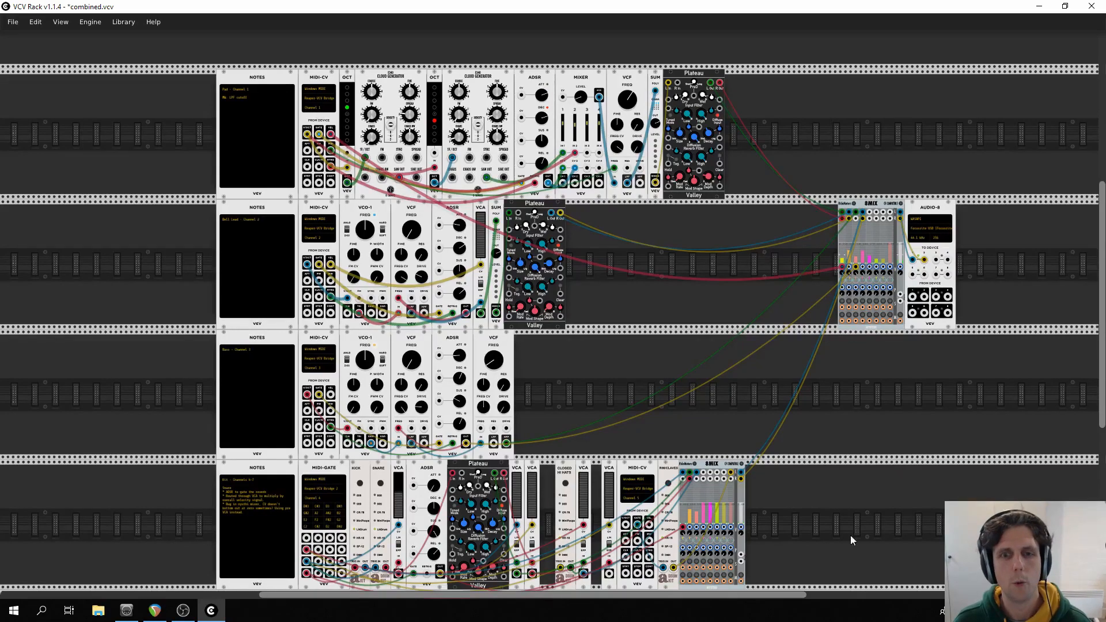
mouse_move(834, 520)
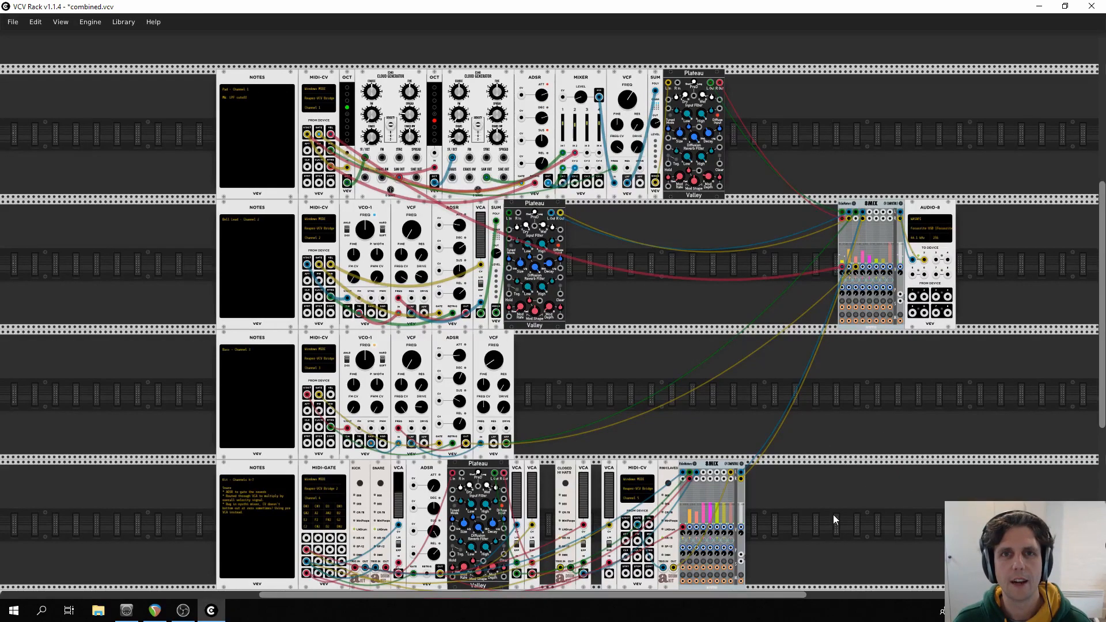
mouse_move(789, 422)
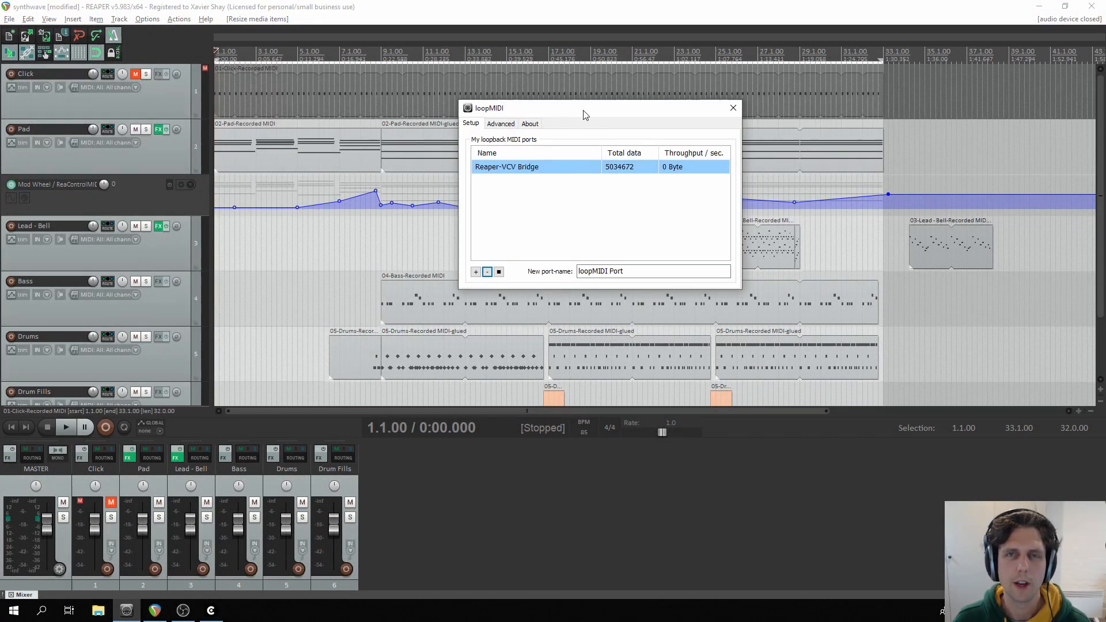
mouse_move(562, 115)
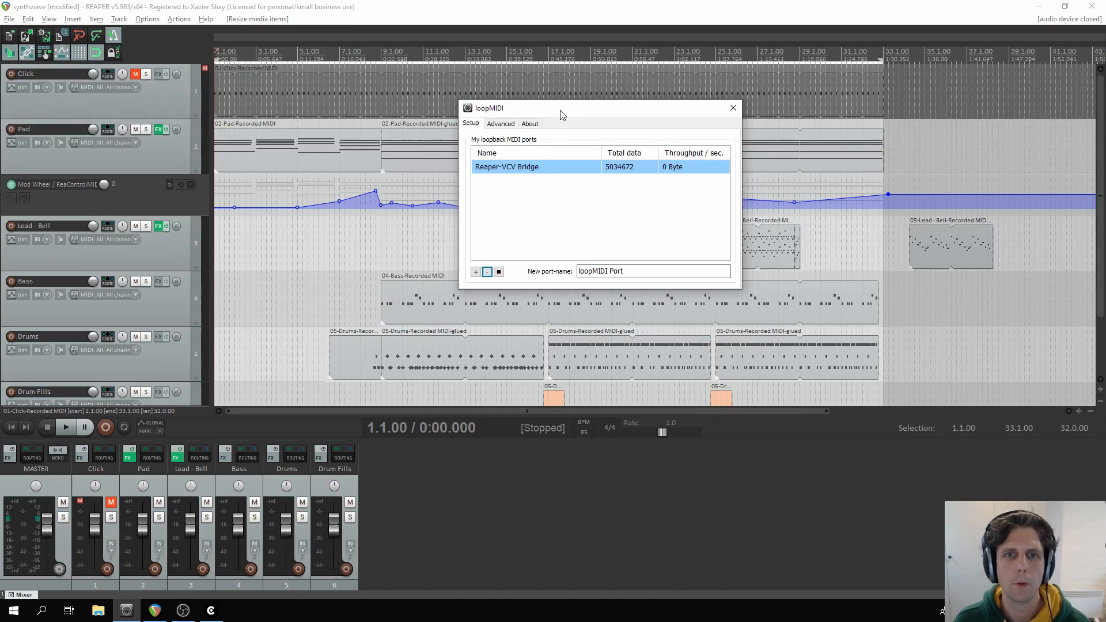
mouse_move(615, 125)
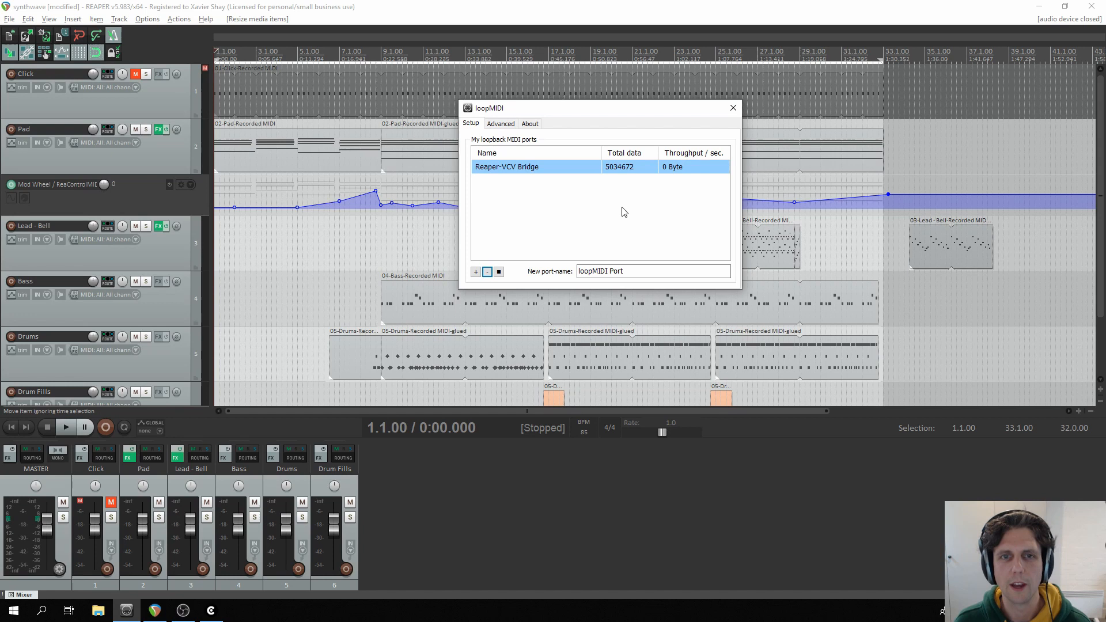
mouse_move(586, 207)
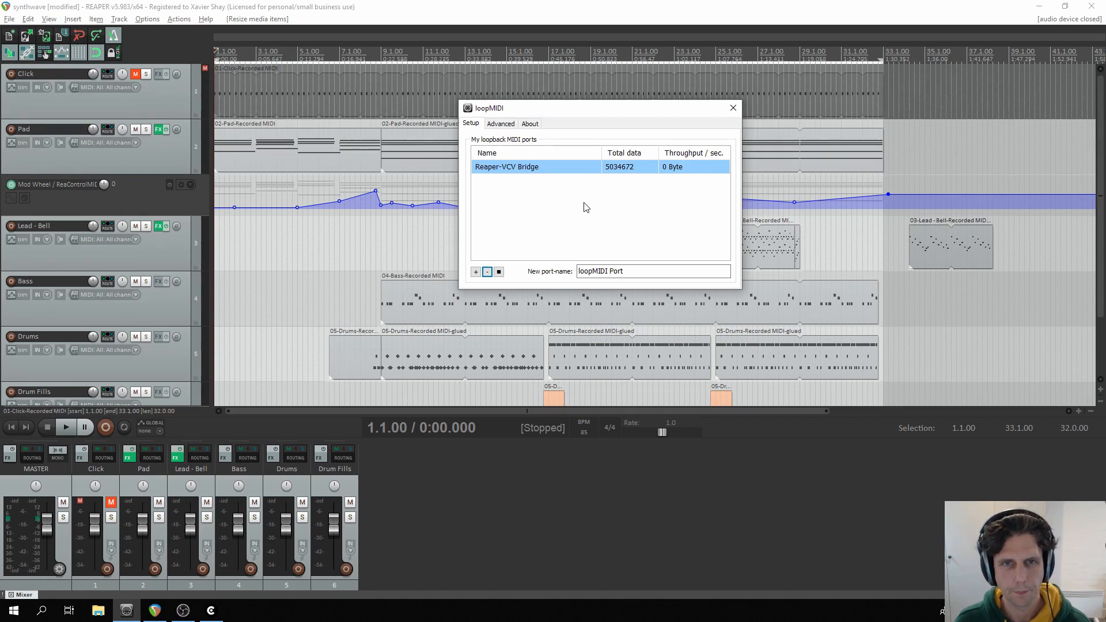
mouse_move(540, 167)
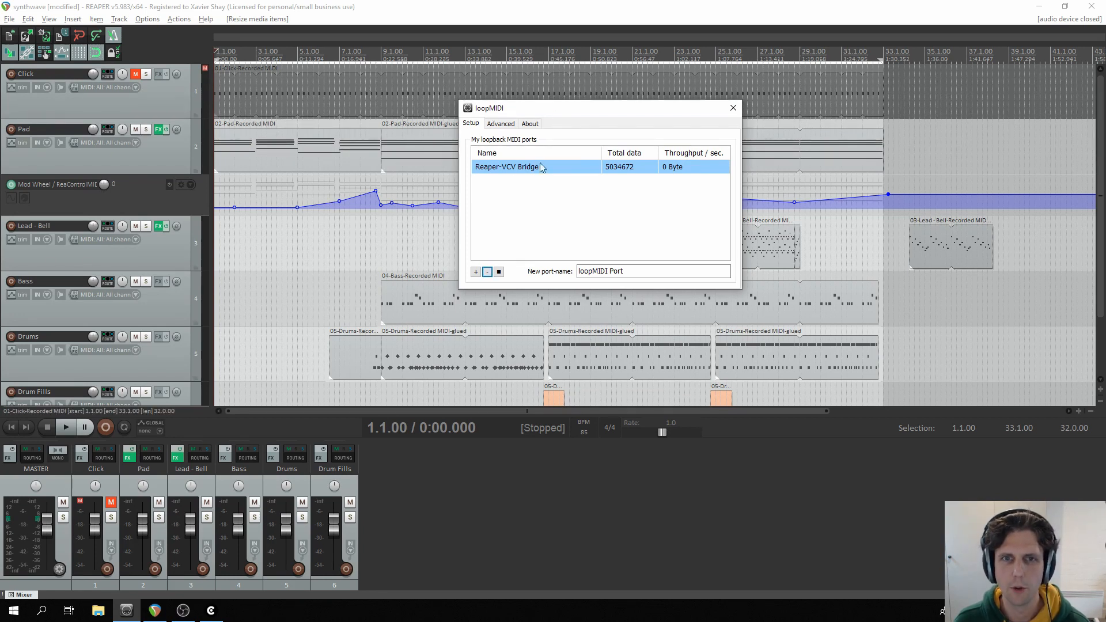
click(209, 610)
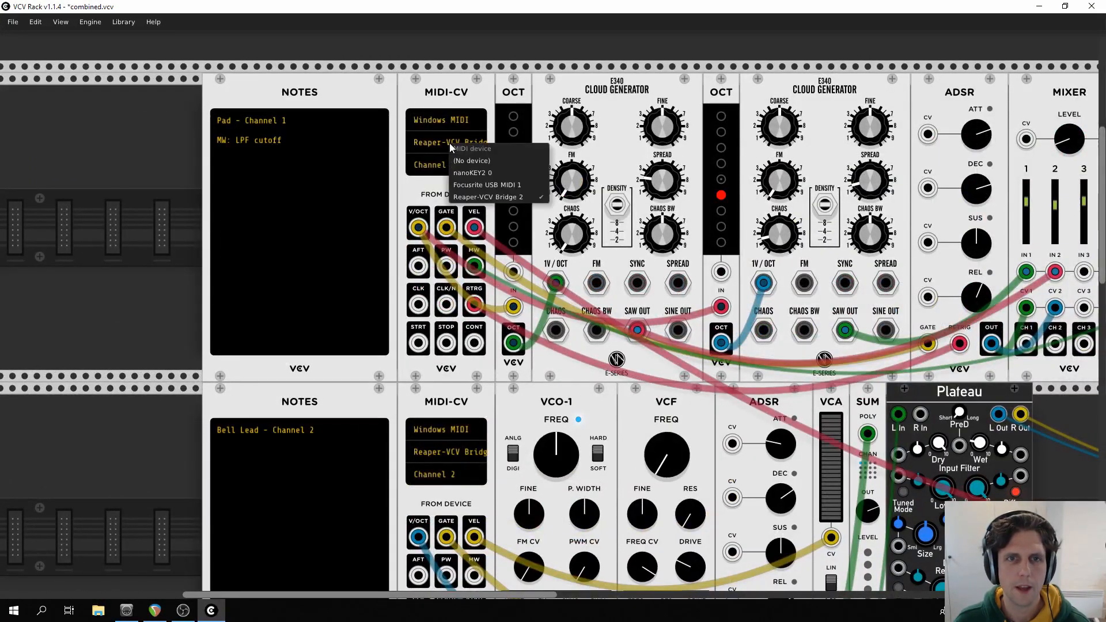
mouse_move(495, 197)
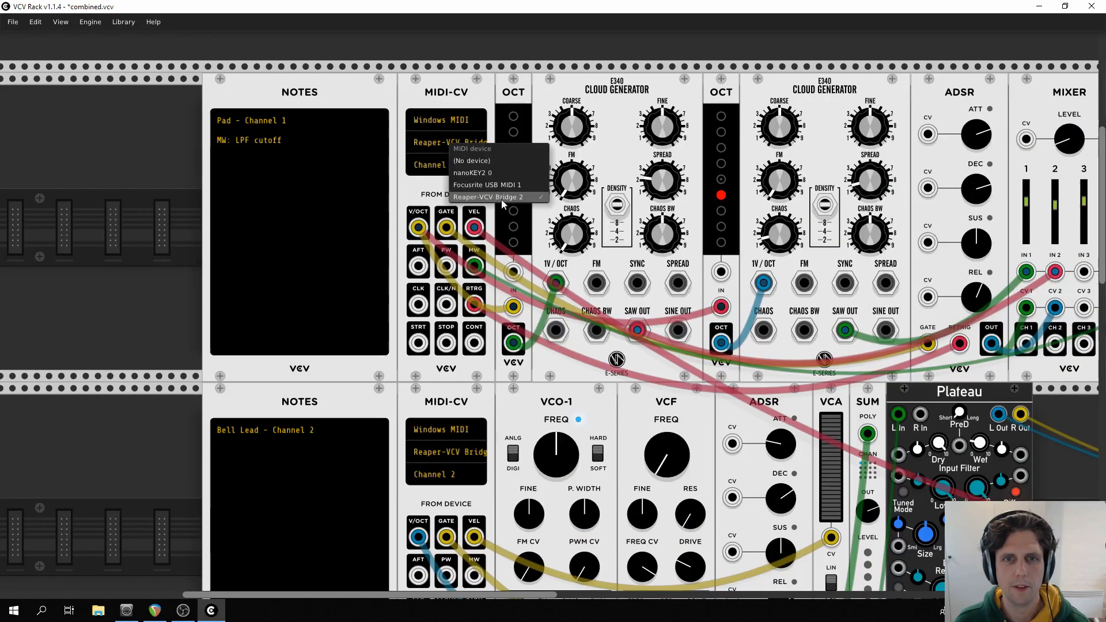
click(489, 197)
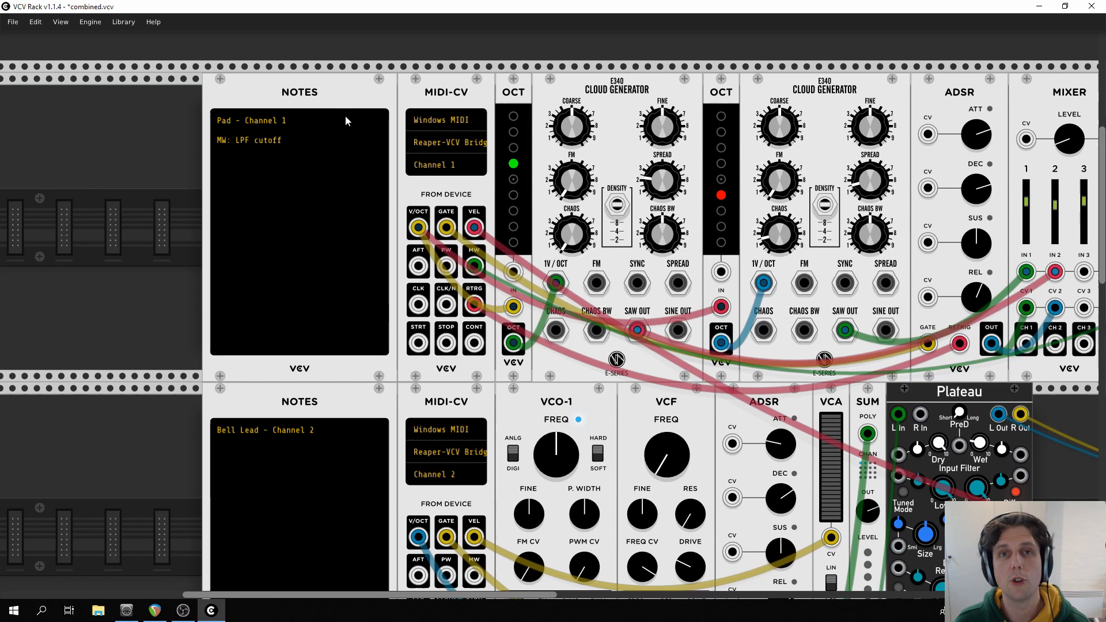
click(433, 165)
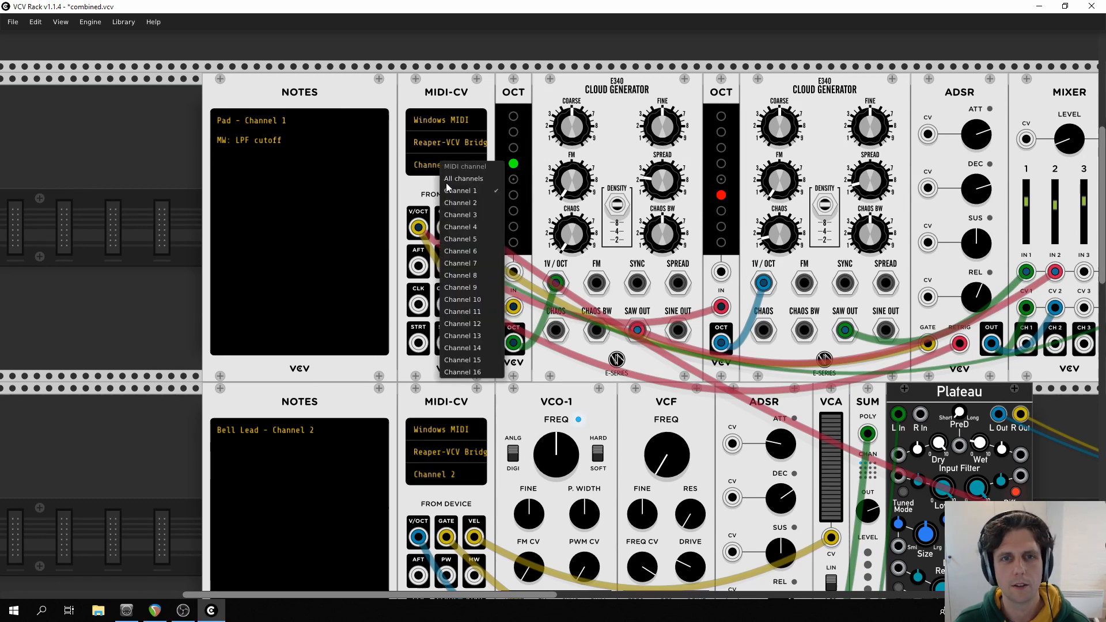
click(461, 190)
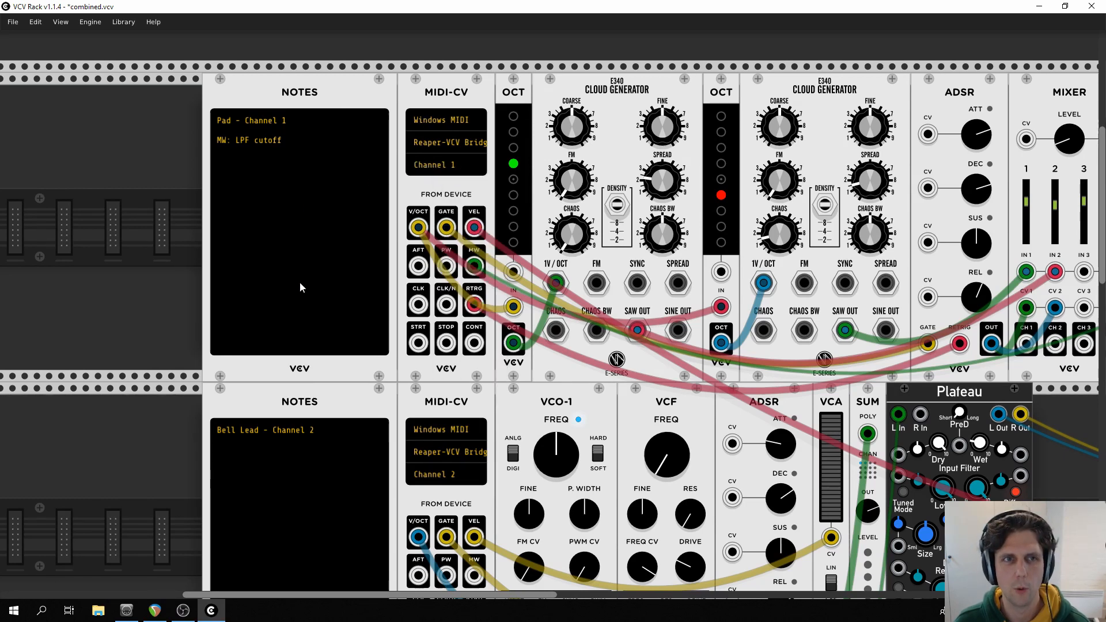
scroll(down, 3)
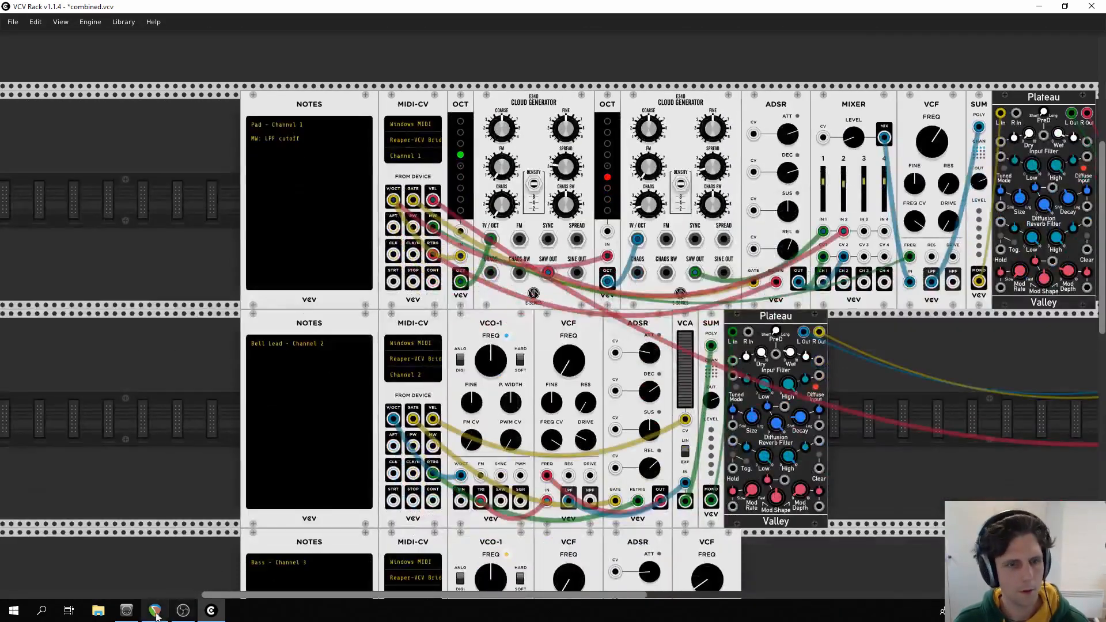
In REAPER Preferences, confirm Reaper-VCV Bridge is enabled as MIDI output, then view the audio device
click(154, 611)
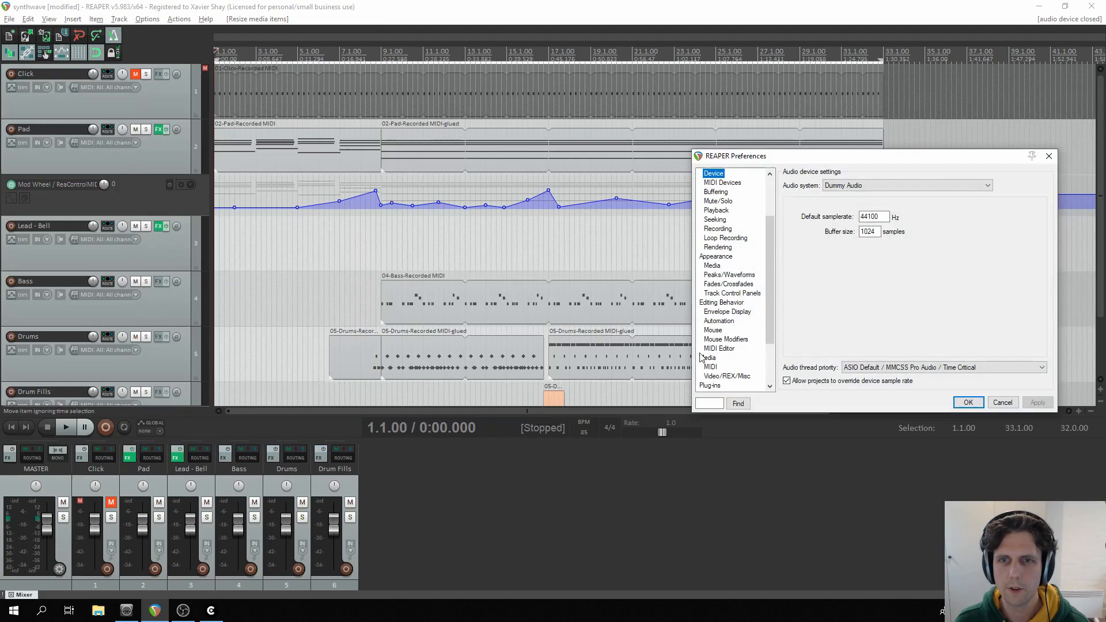
click(722, 183)
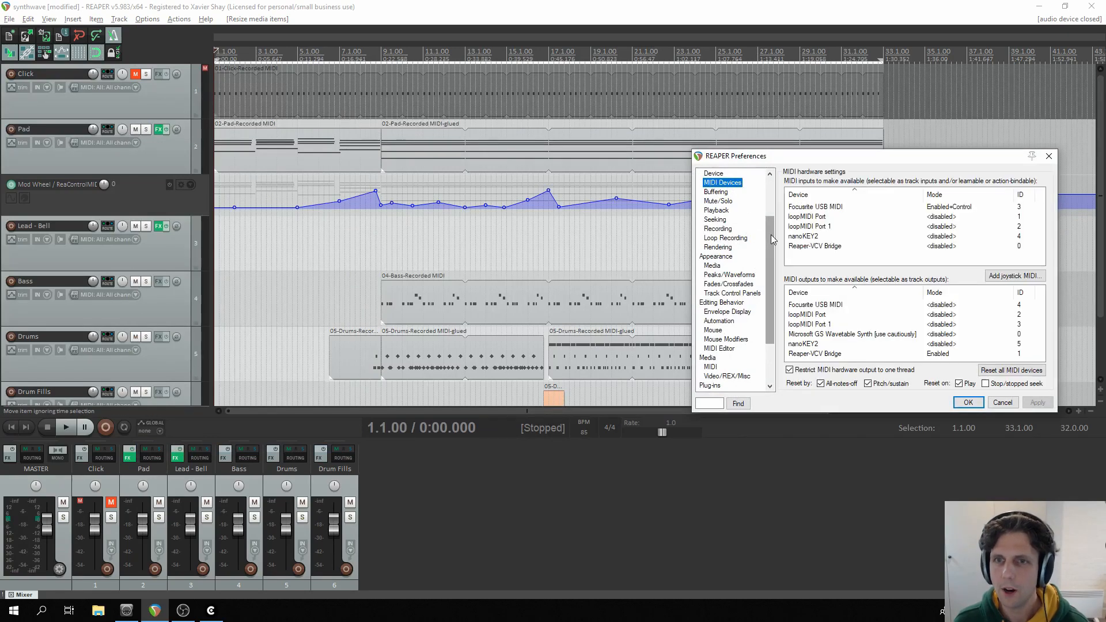
scroll(up, 3)
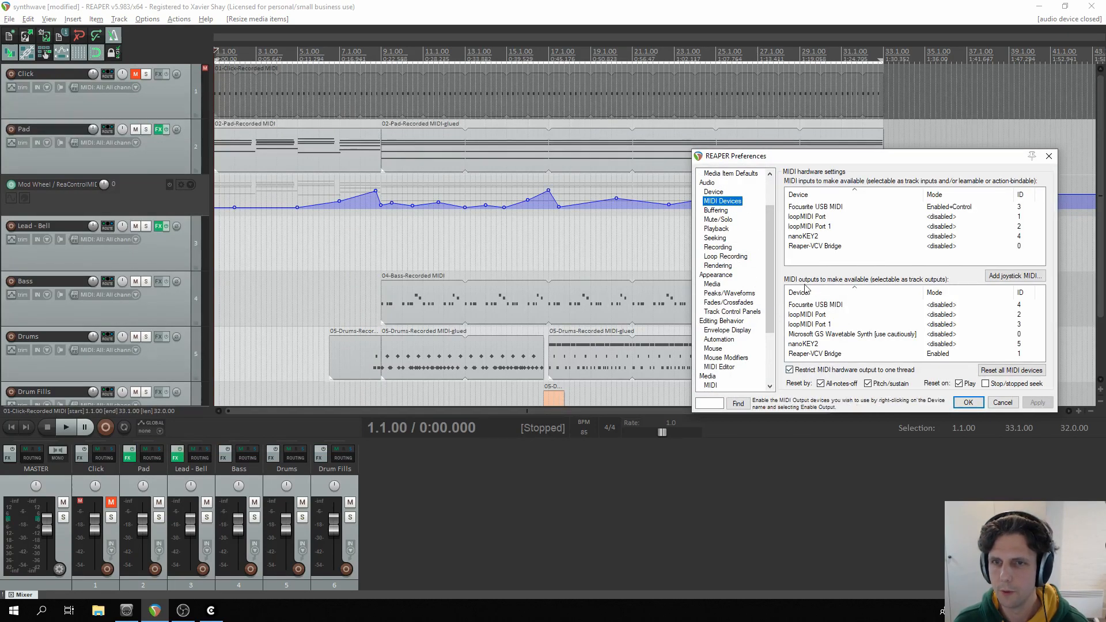
mouse_move(722, 200)
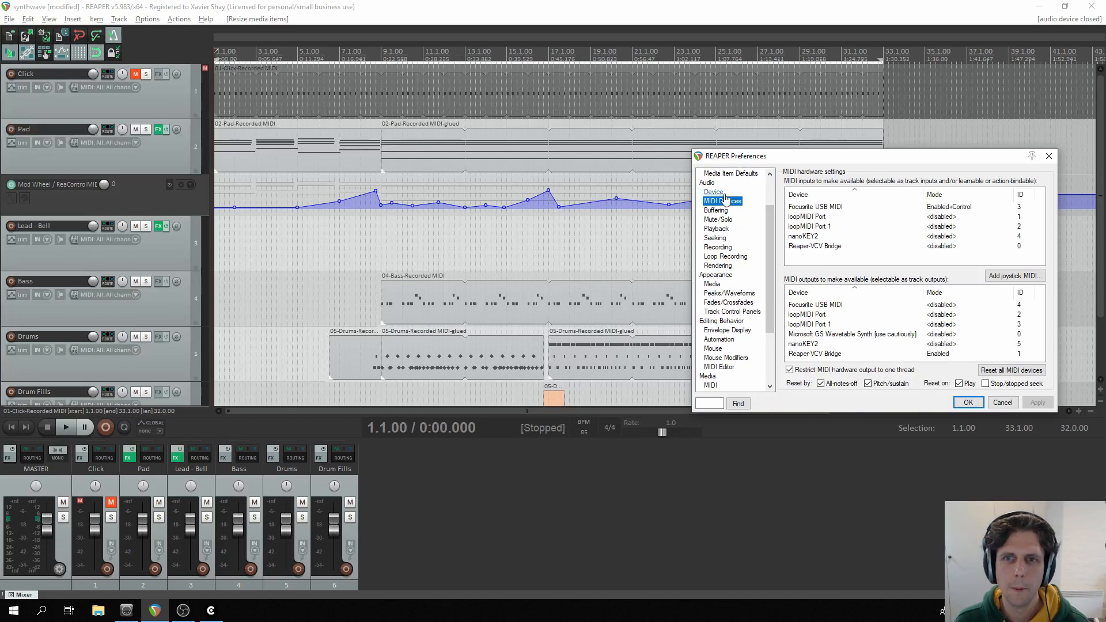
click(713, 192)
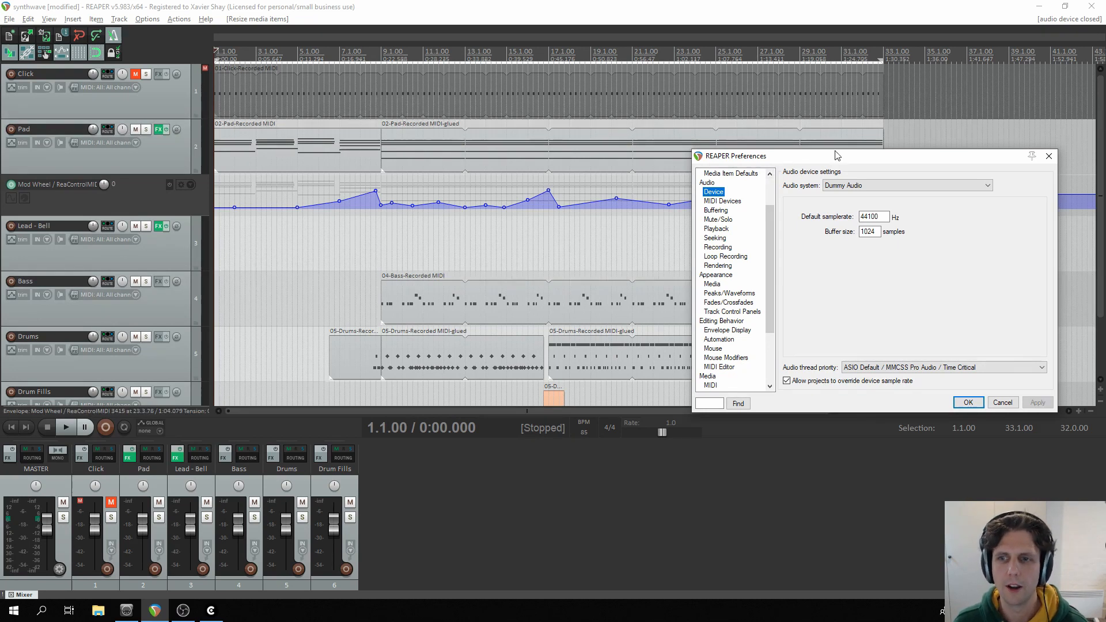
mouse_move(804, 210)
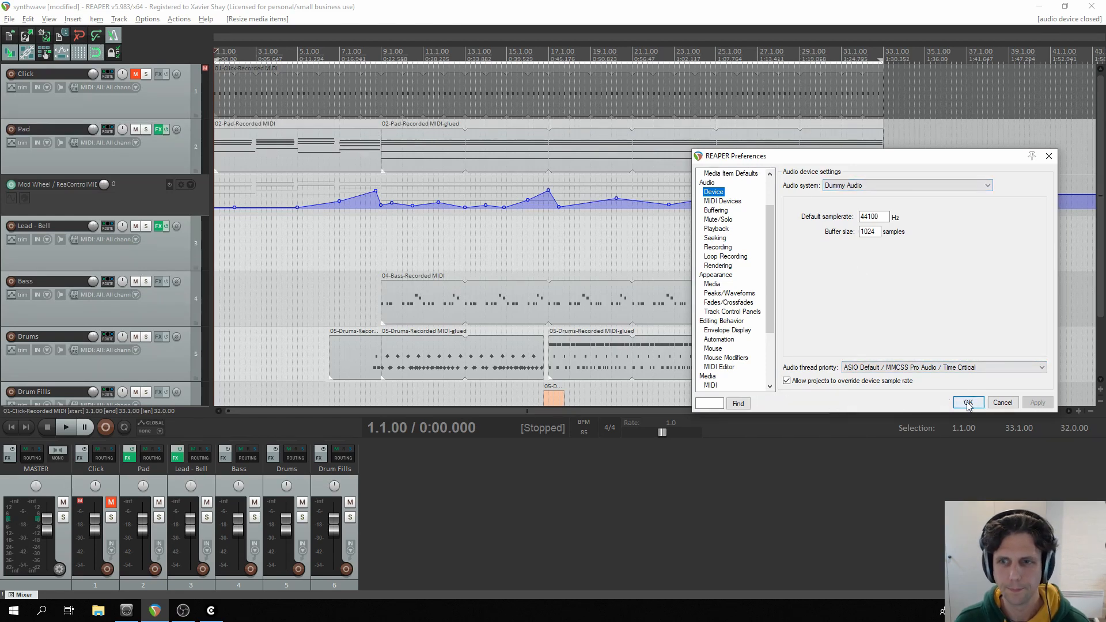
Accept preferences and keep the Pad track's MIDI hardware output on Reaper-VCV Bridge
click(967, 402)
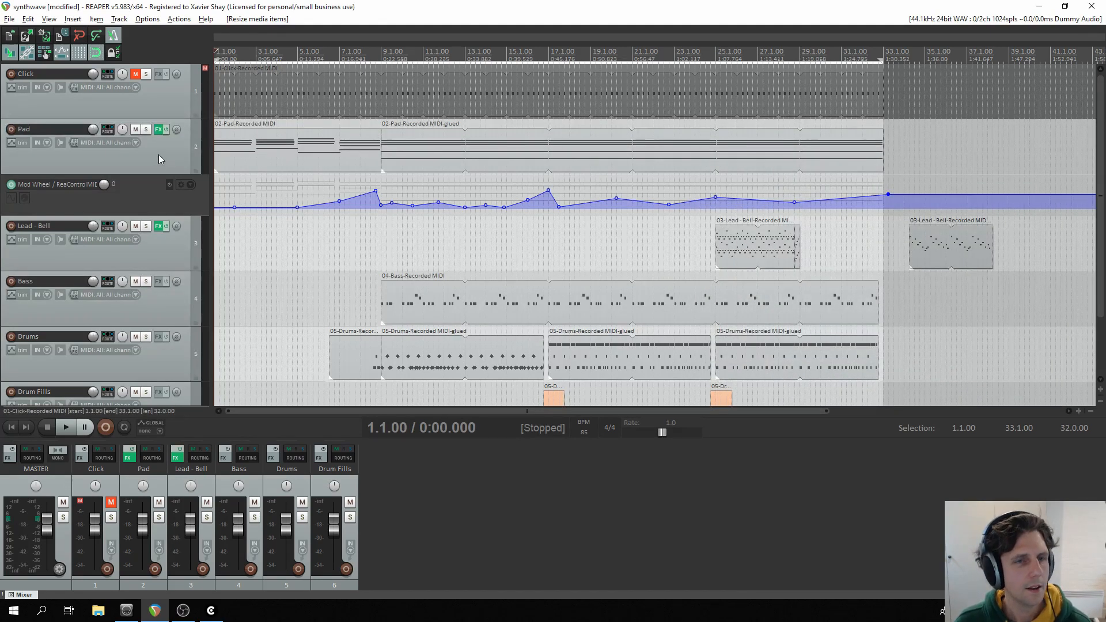
mouse_move(131, 146)
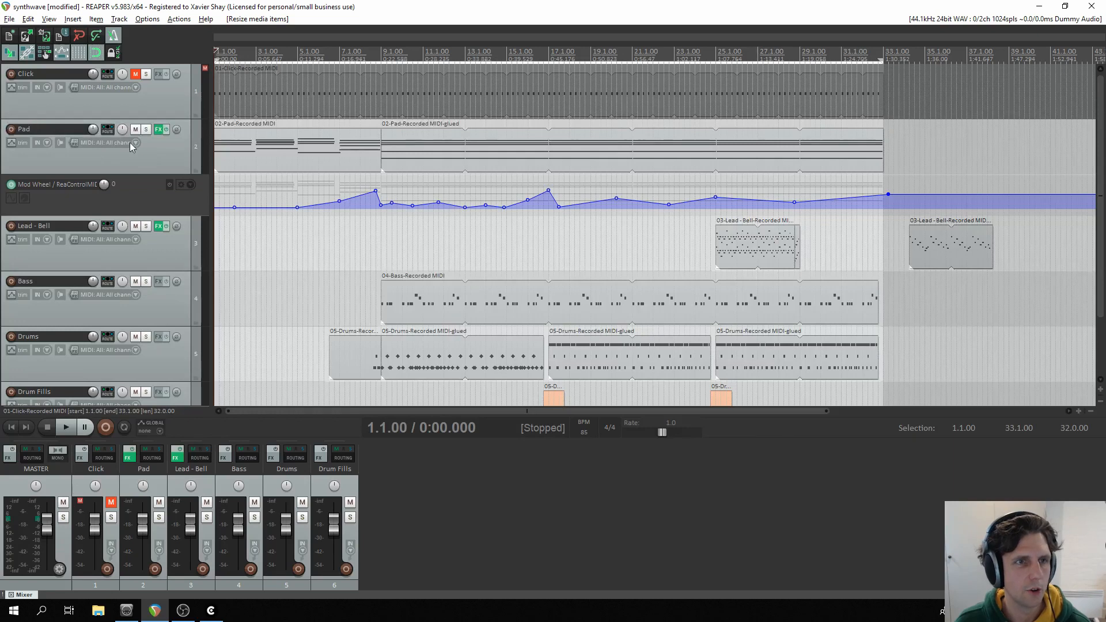
click(134, 142)
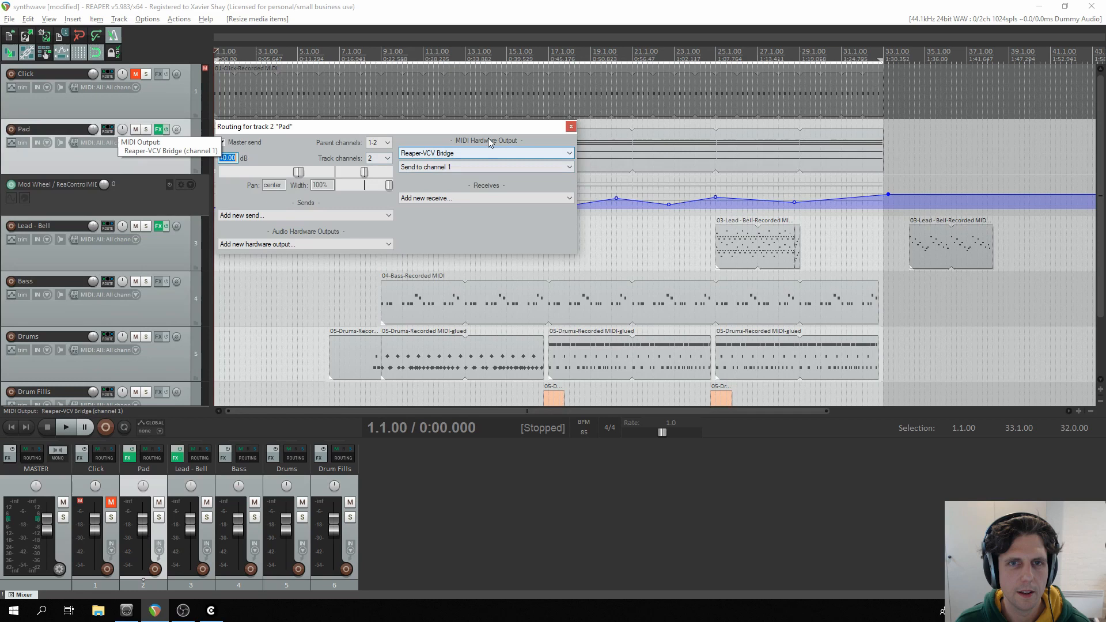
click(486, 154)
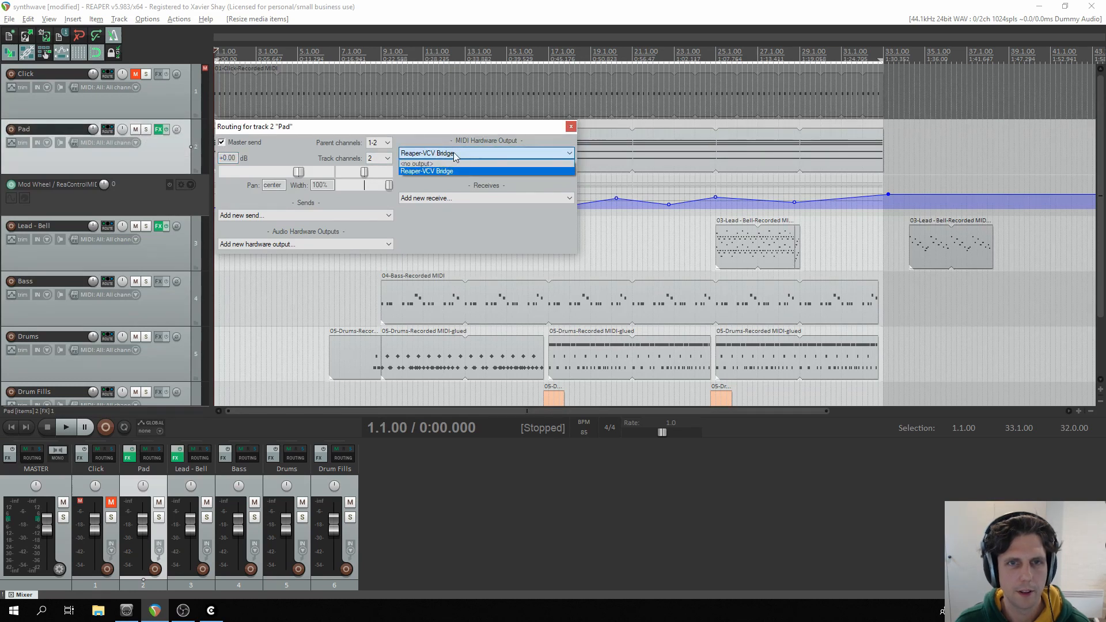
click(427, 170)
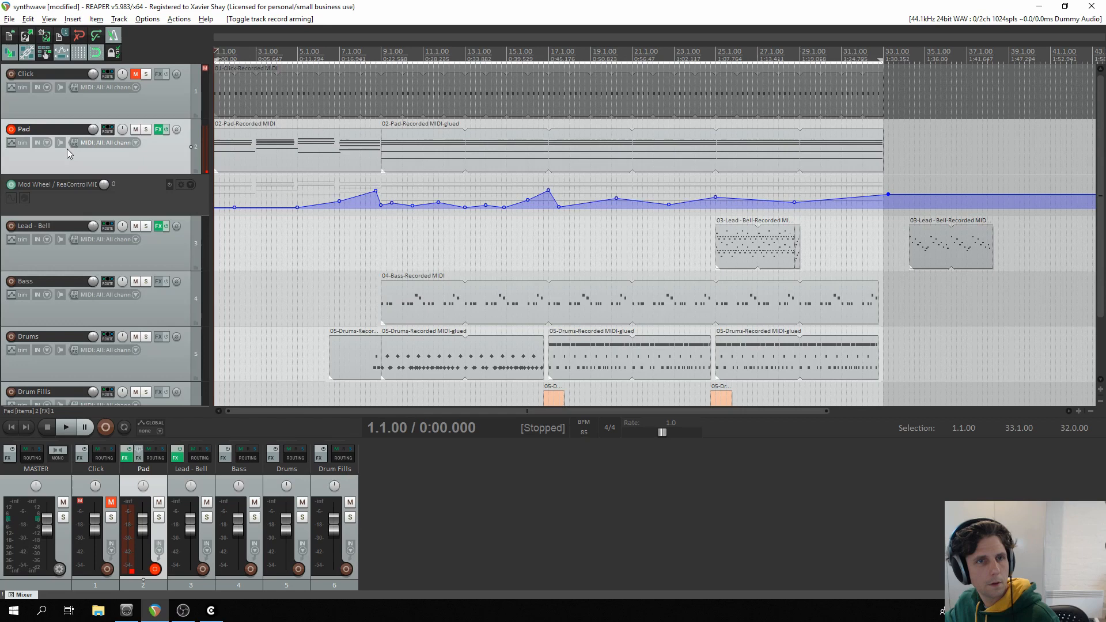
mouse_move(70, 175)
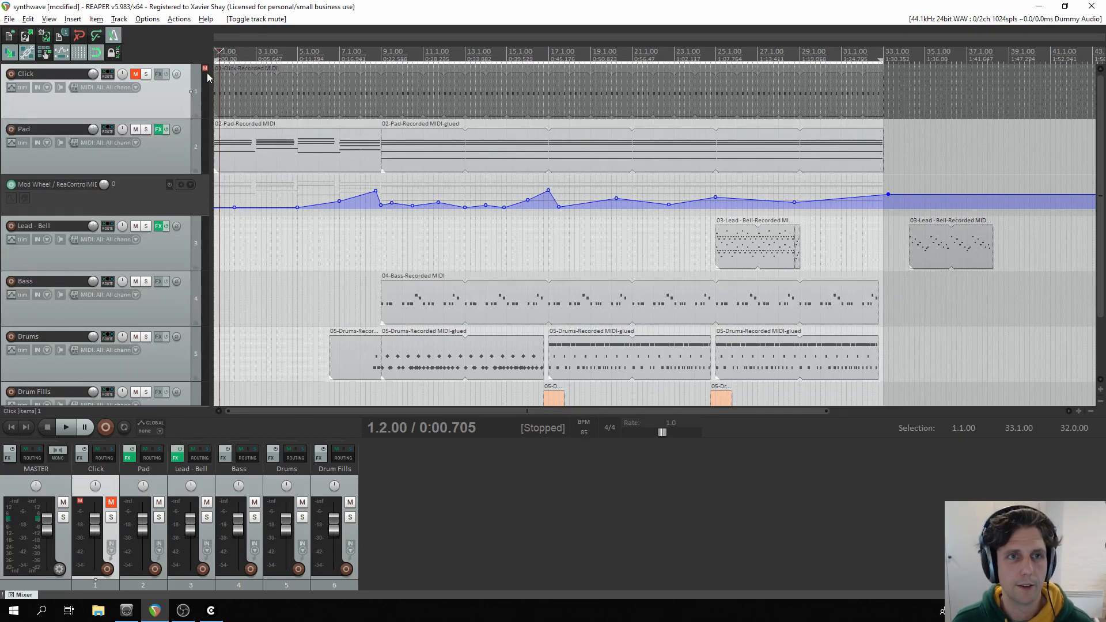
Unmute the Click track, closing its MIDI take editor along the way
click(135, 74)
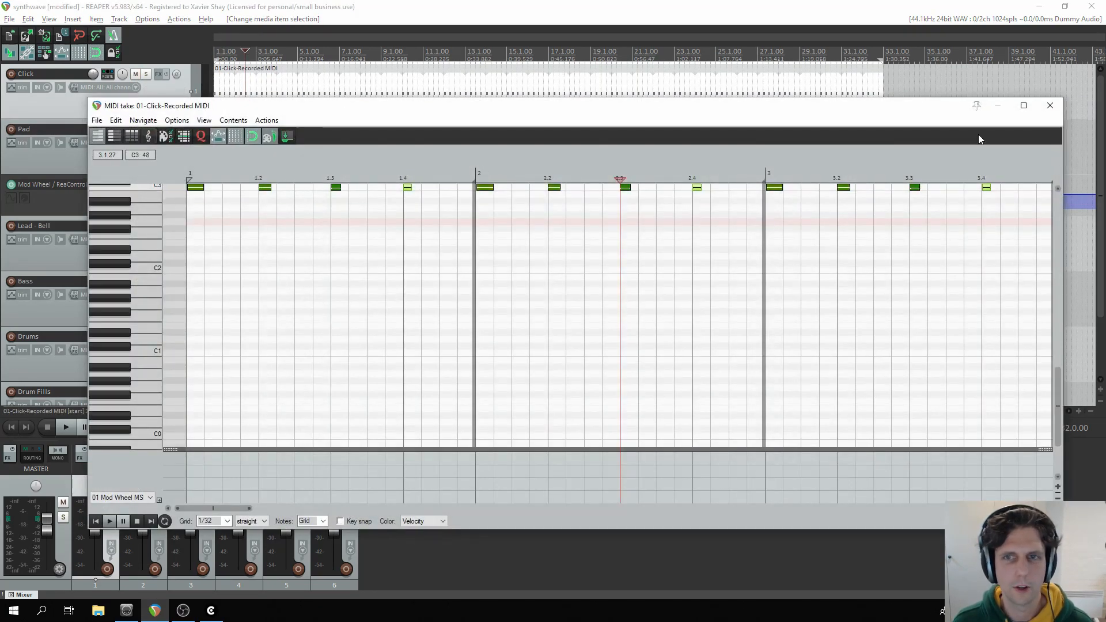
click(1050, 105)
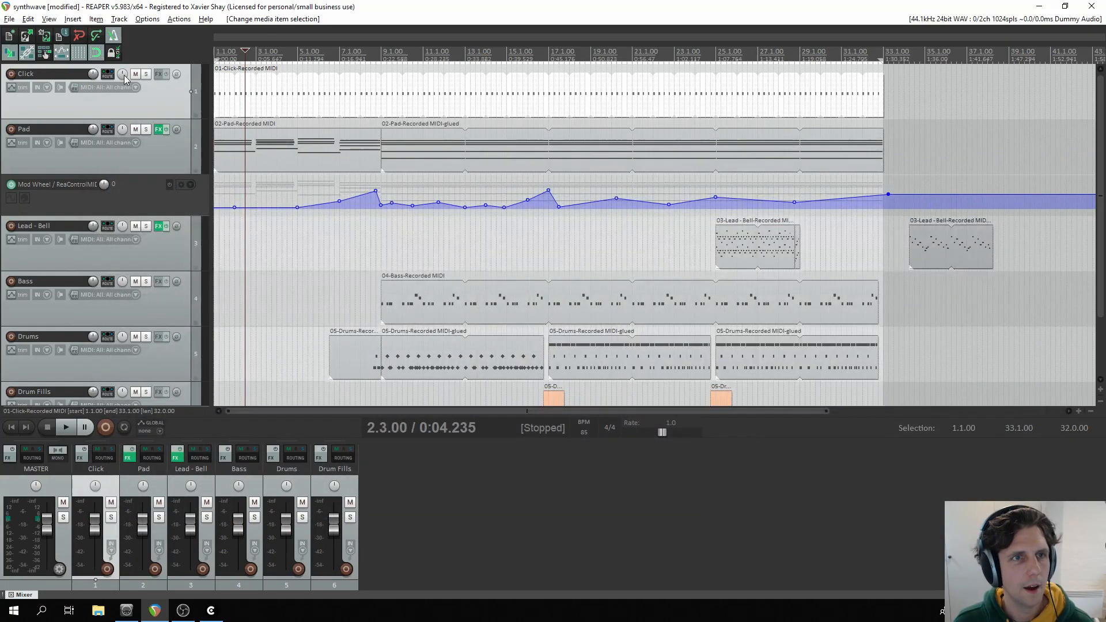
click(107, 74)
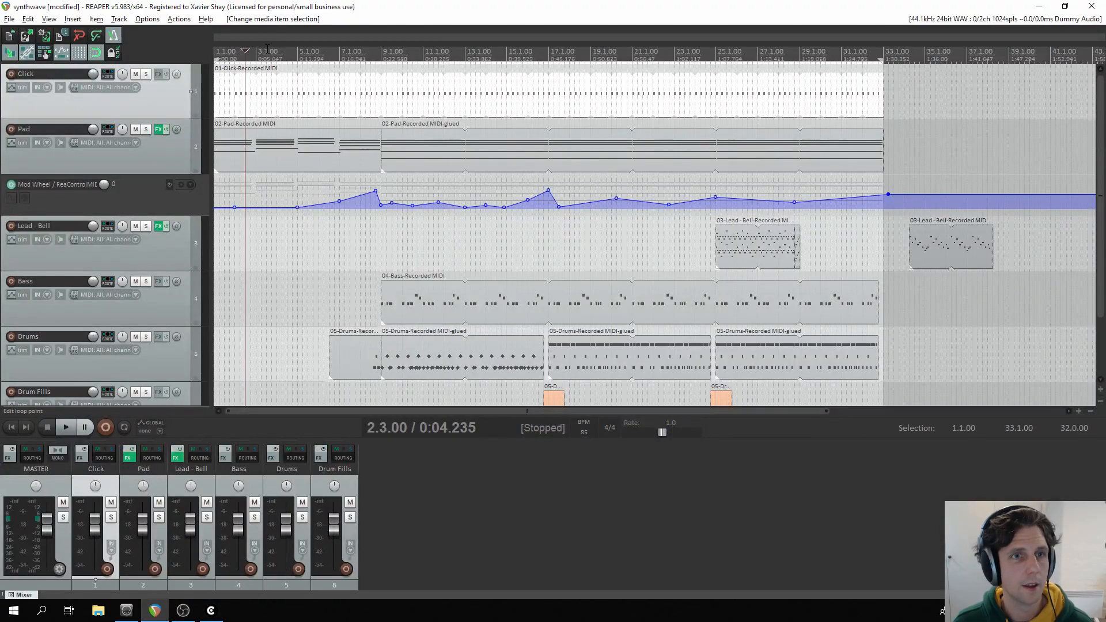
click(65, 427)
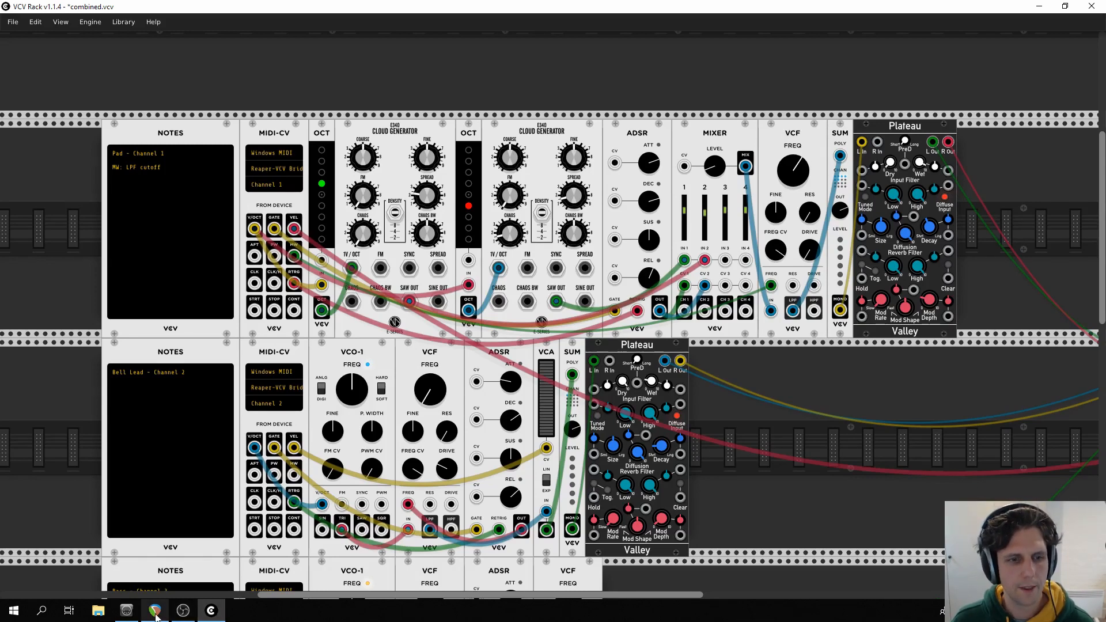
Switch from VCV Rack back to the REAPER project via the taskbar
click(155, 610)
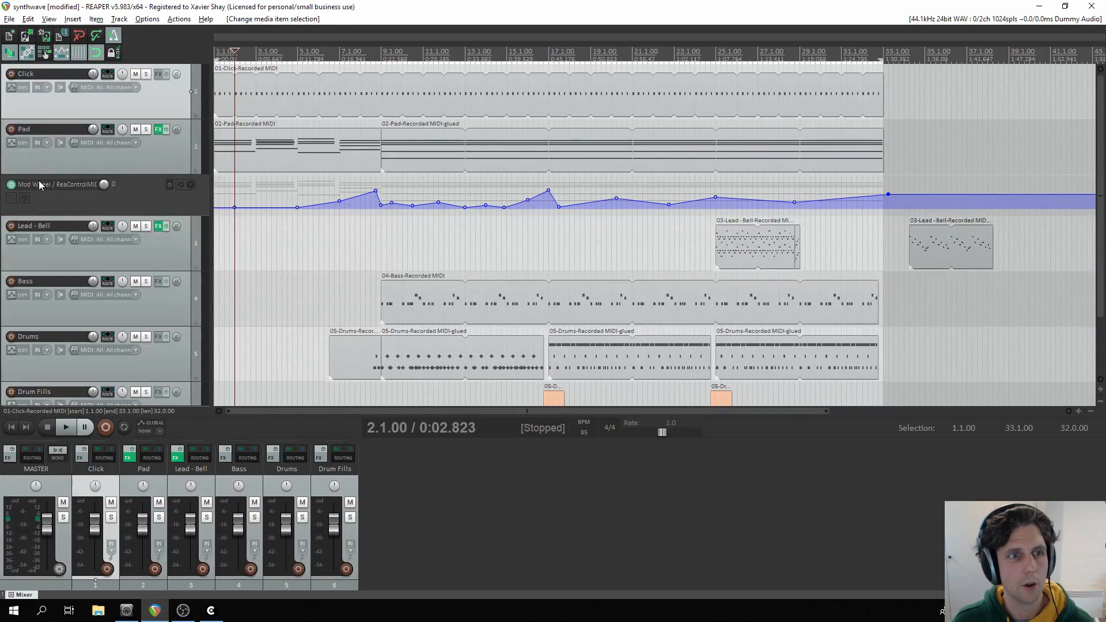
mouse_move(99, 196)
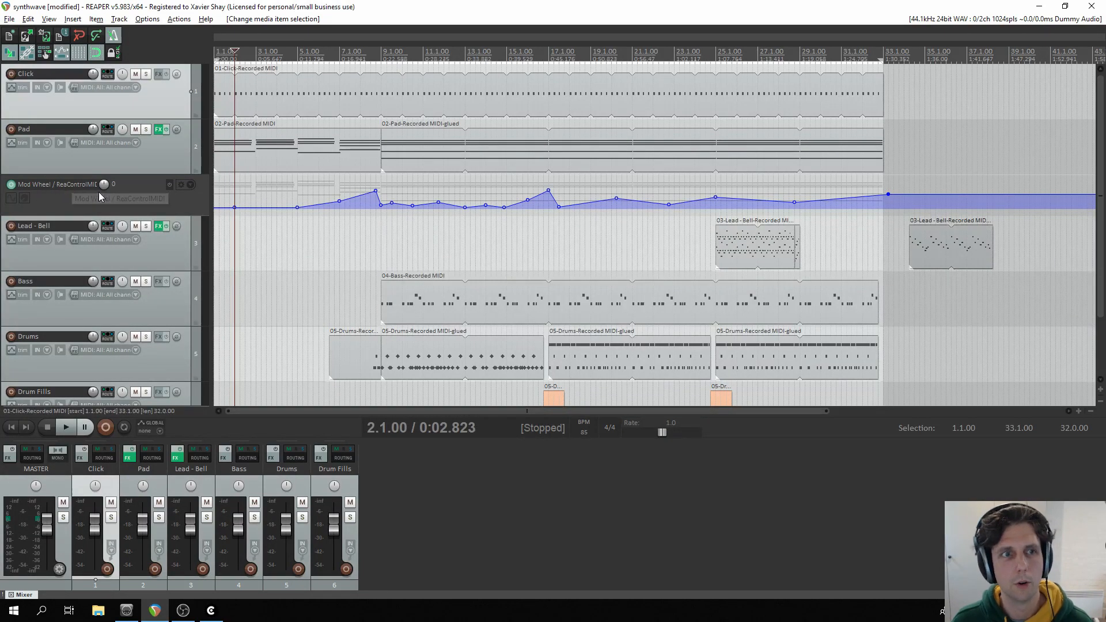
Review the Pad track's ReaControlMIDI settings, then stop playback with the Click track muted
click(160, 129)
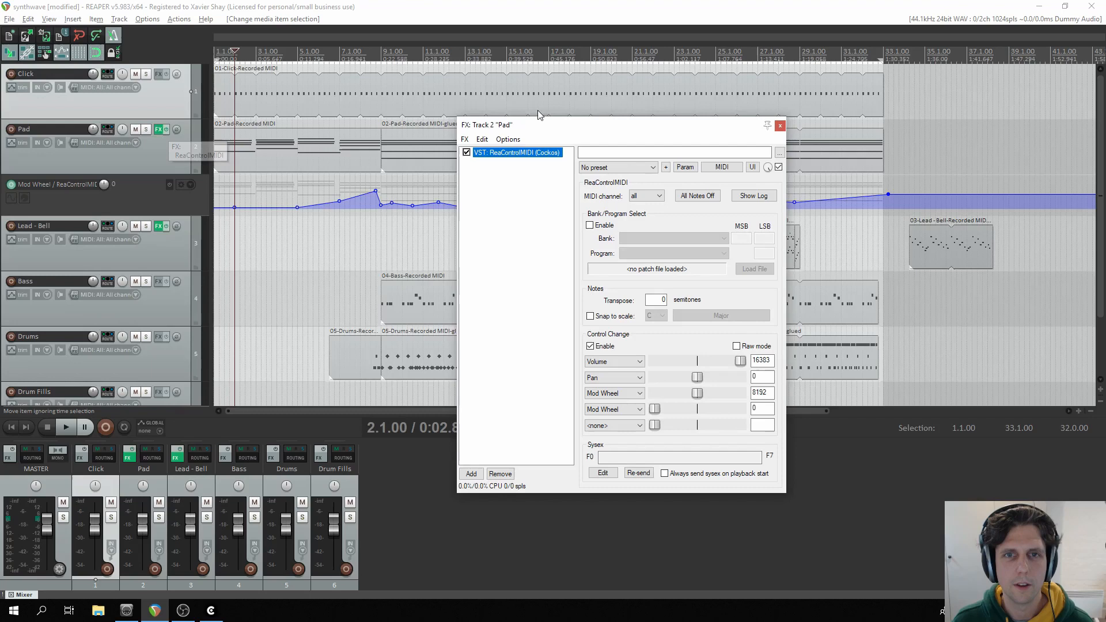
mouse_move(476, 161)
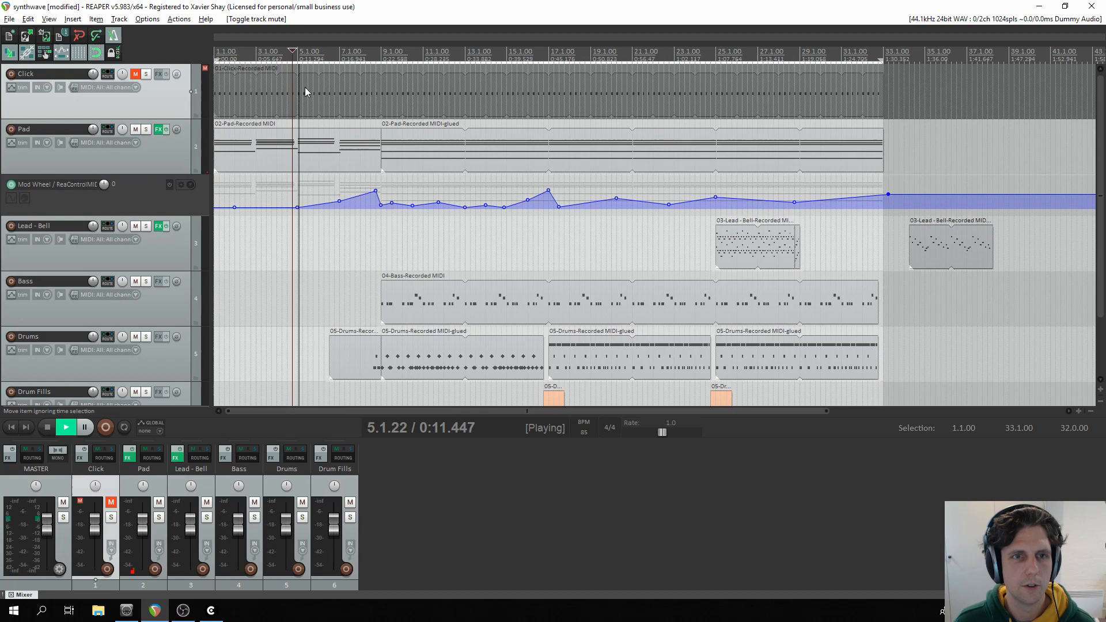
mouse_move(336, 205)
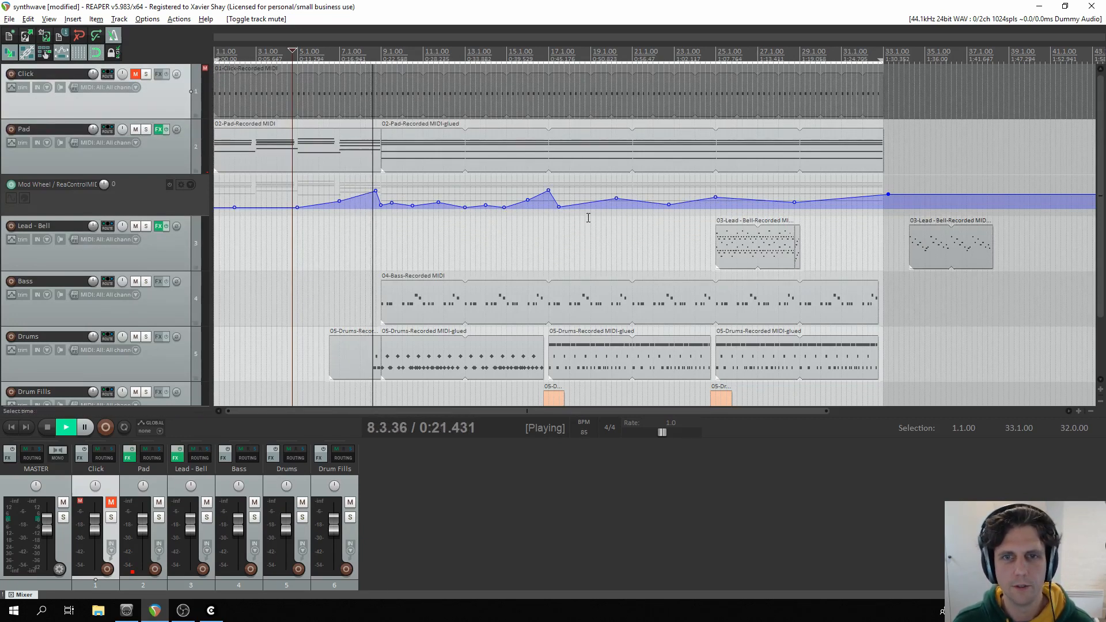
click(64, 427)
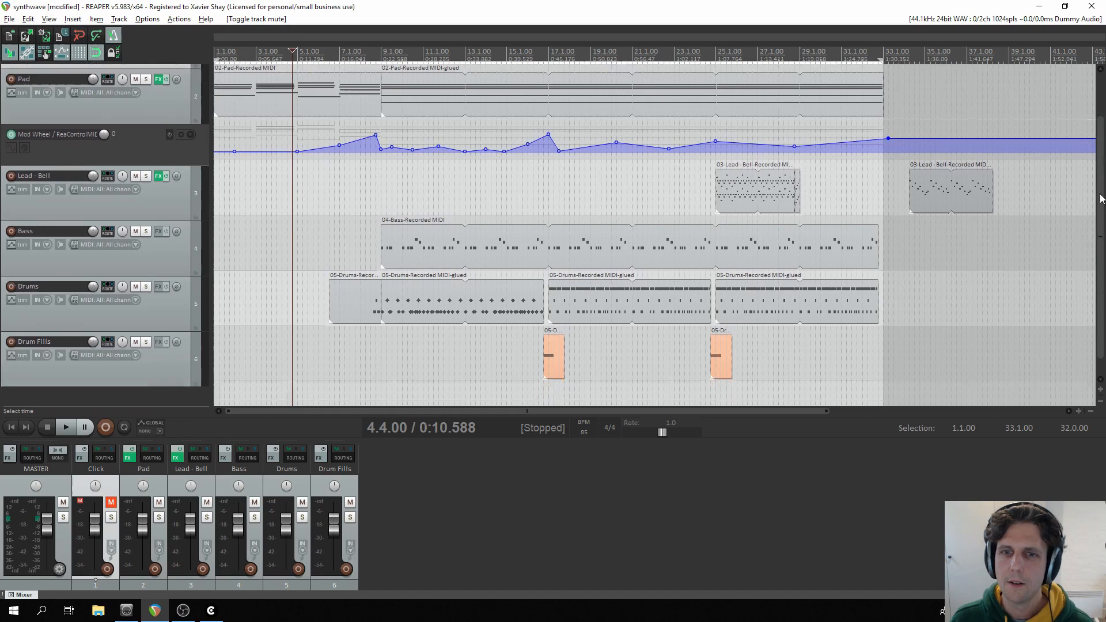
Audition the first drum fill from bar 15 and confirm Drum Fills routes to Reaper-VCV Bridge channel 4
scroll(down, 3)
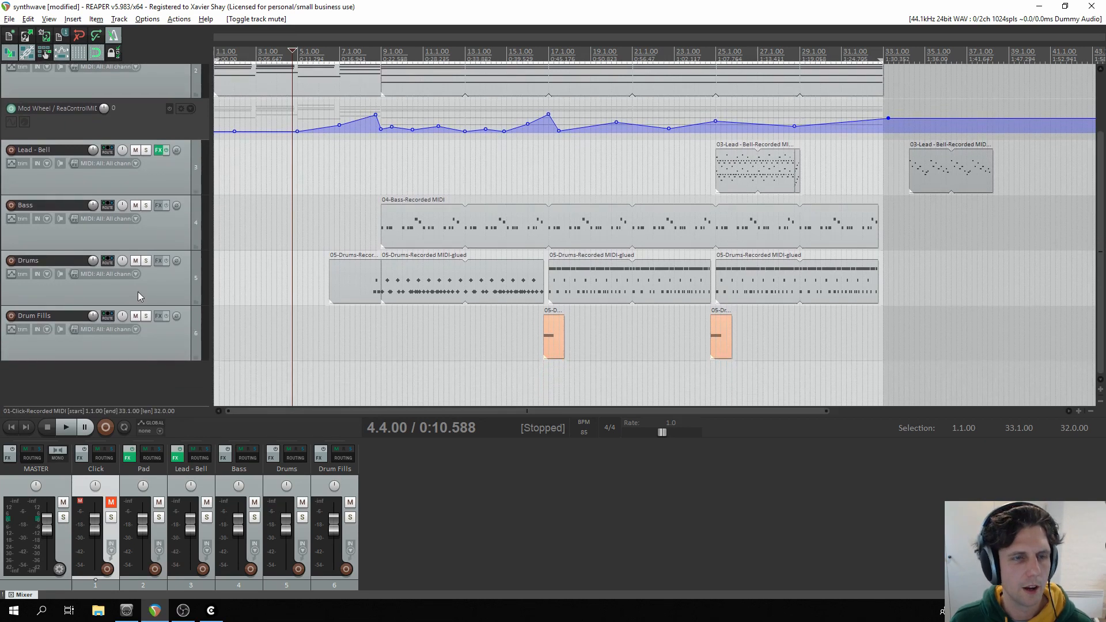
mouse_move(229, 316)
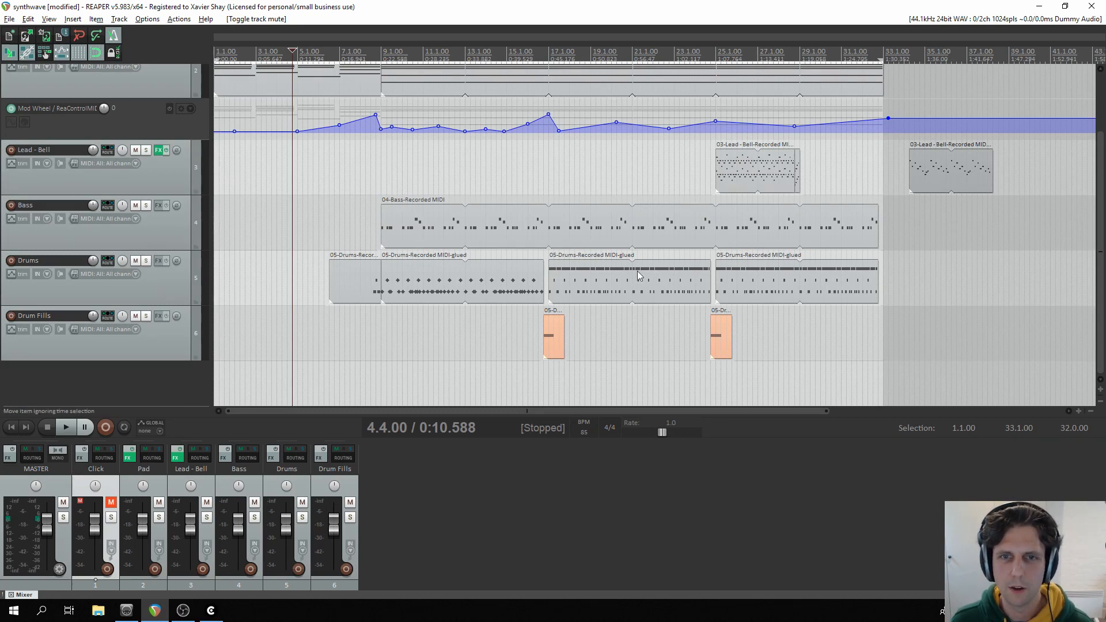
mouse_move(543, 278)
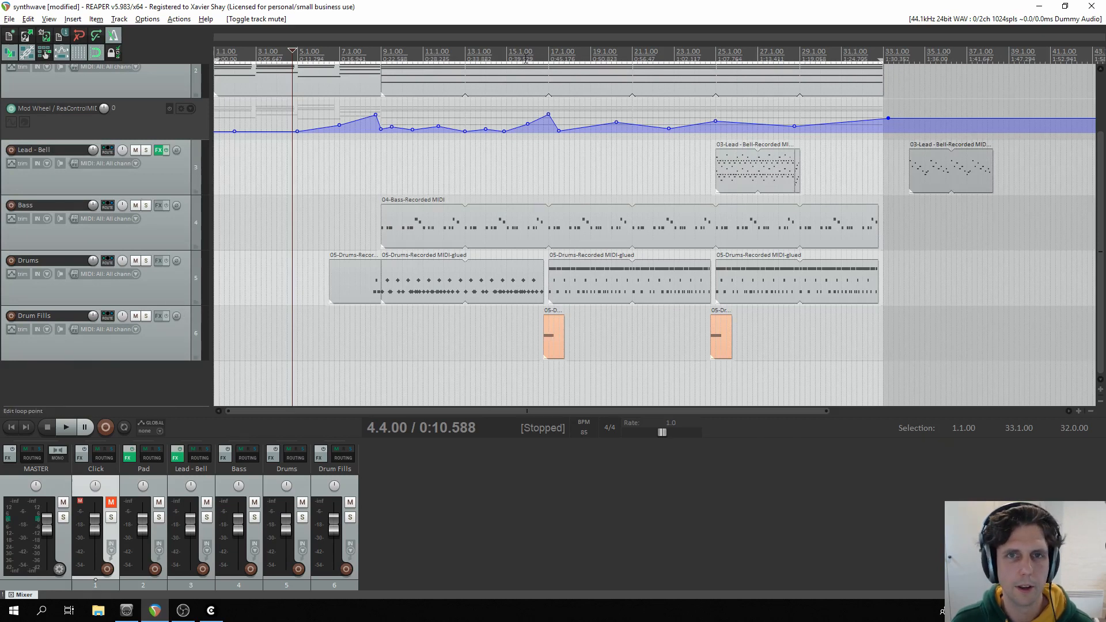
click(65, 427)
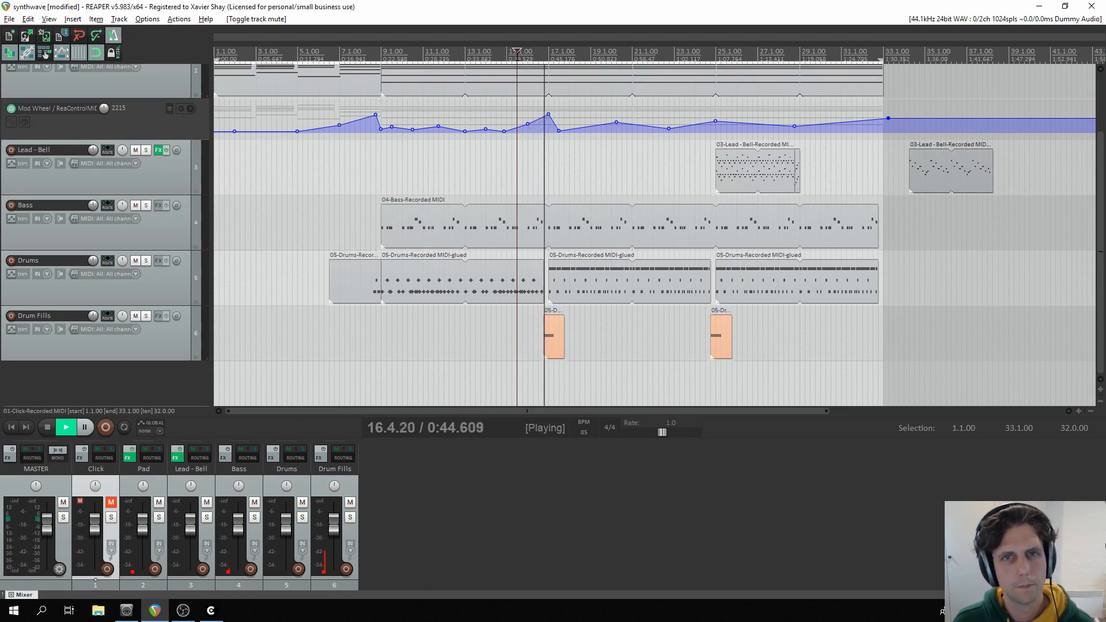
click(65, 428)
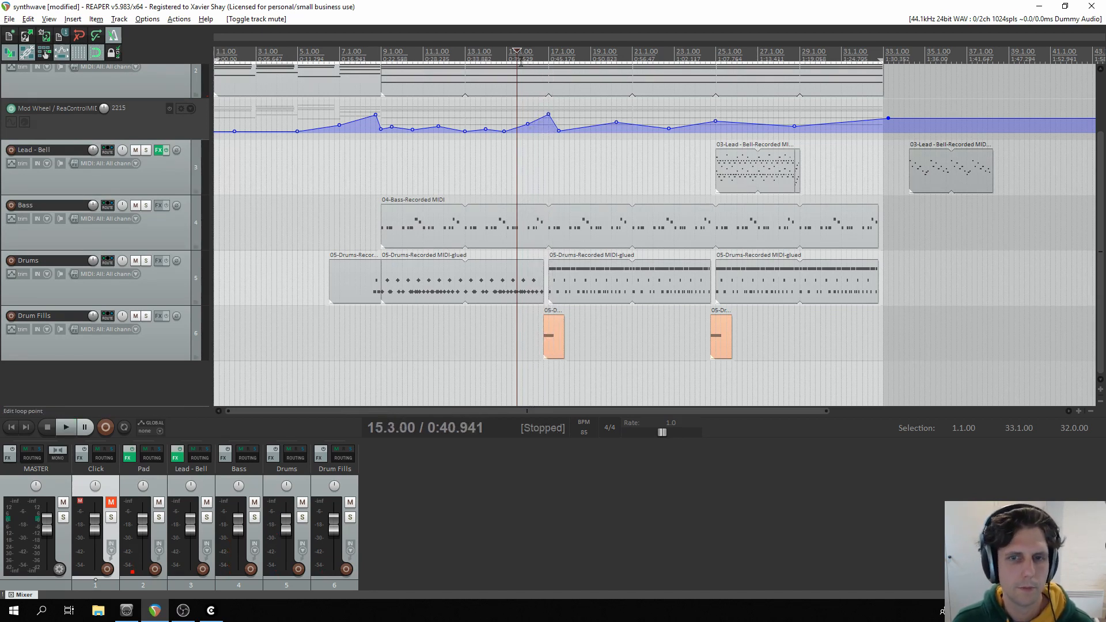
click(279, 57)
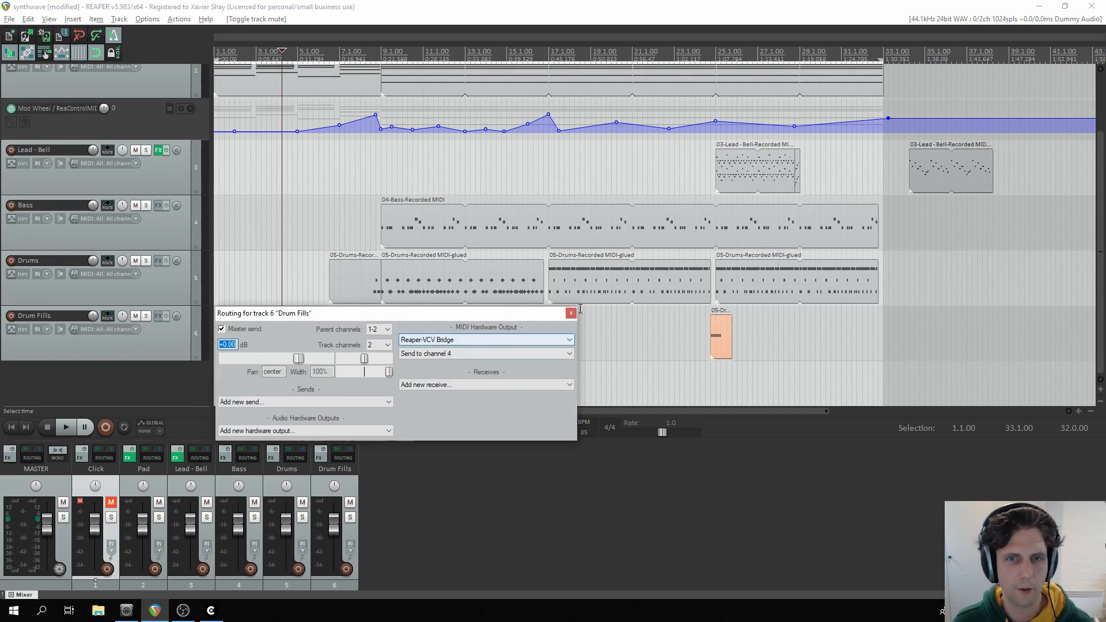
click(107, 260)
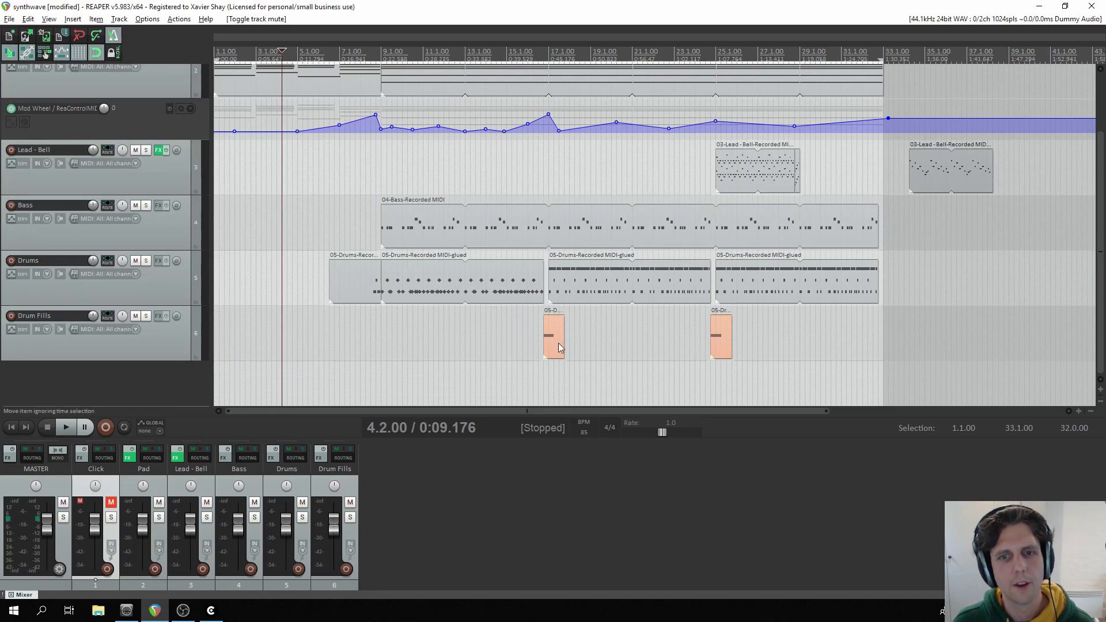
mouse_move(560, 342)
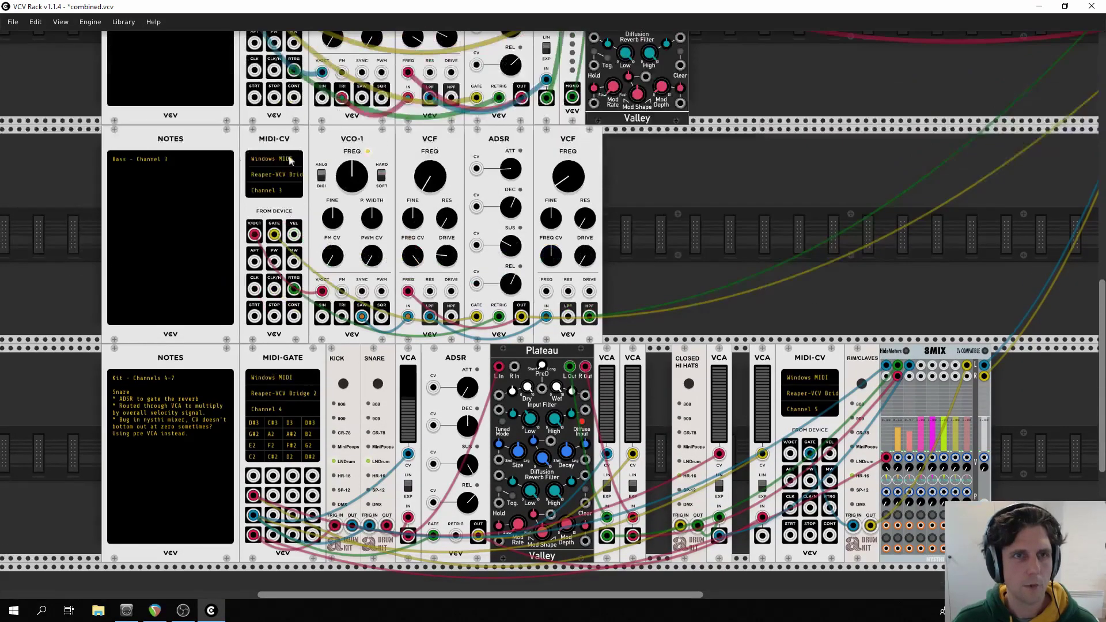
Learn note D4 into the first MIDI-GATE slot using a note sent from REAPER's Drums track
scroll(down, 3)
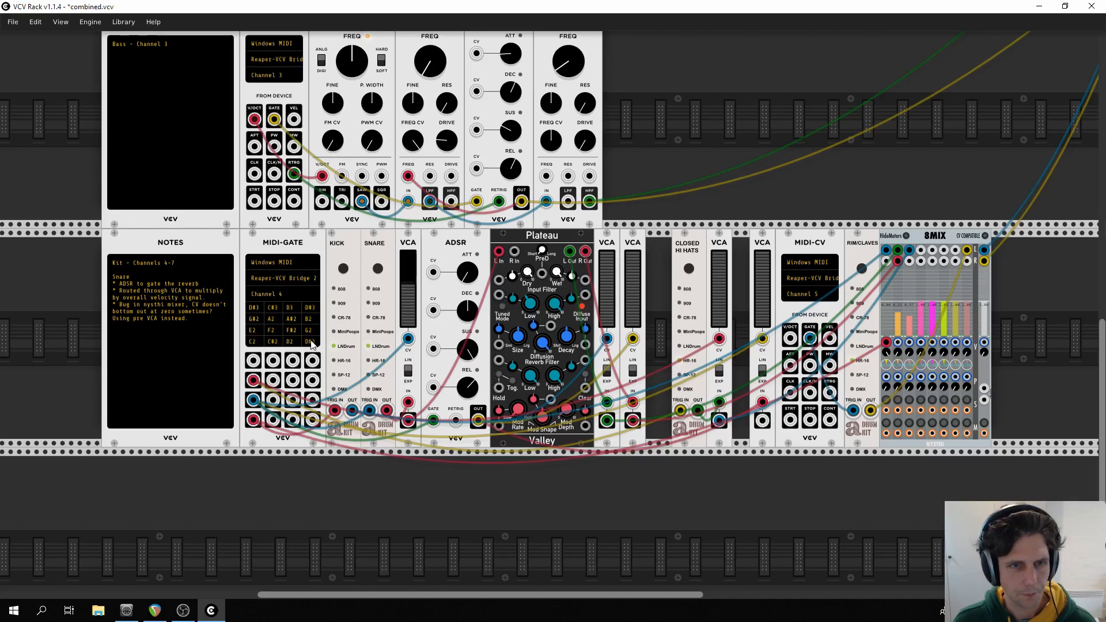
mouse_move(266, 319)
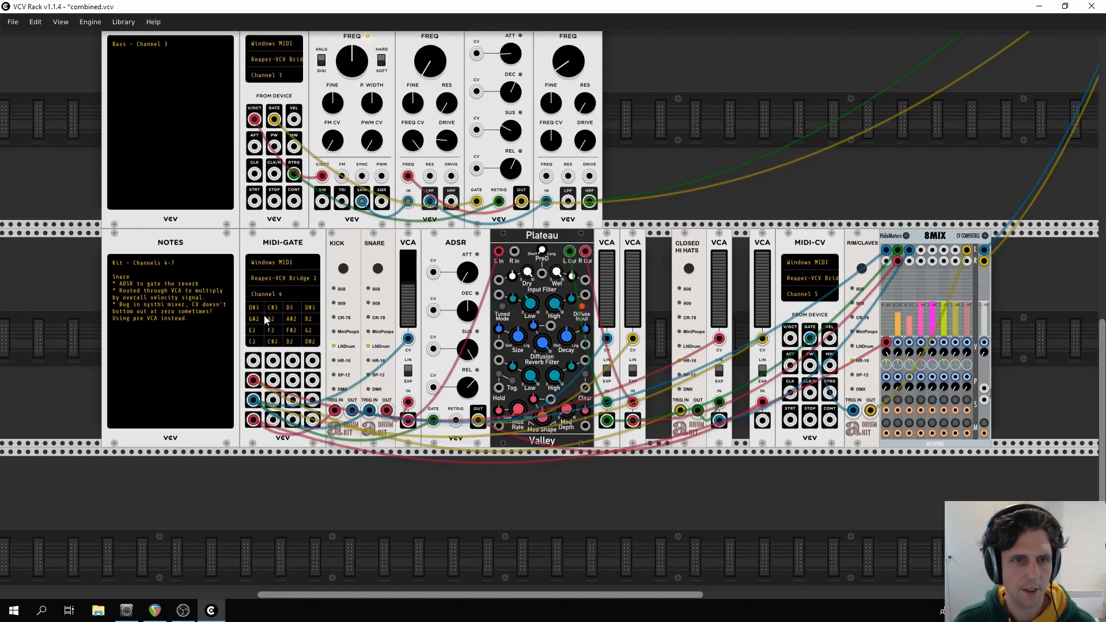
mouse_move(258, 312)
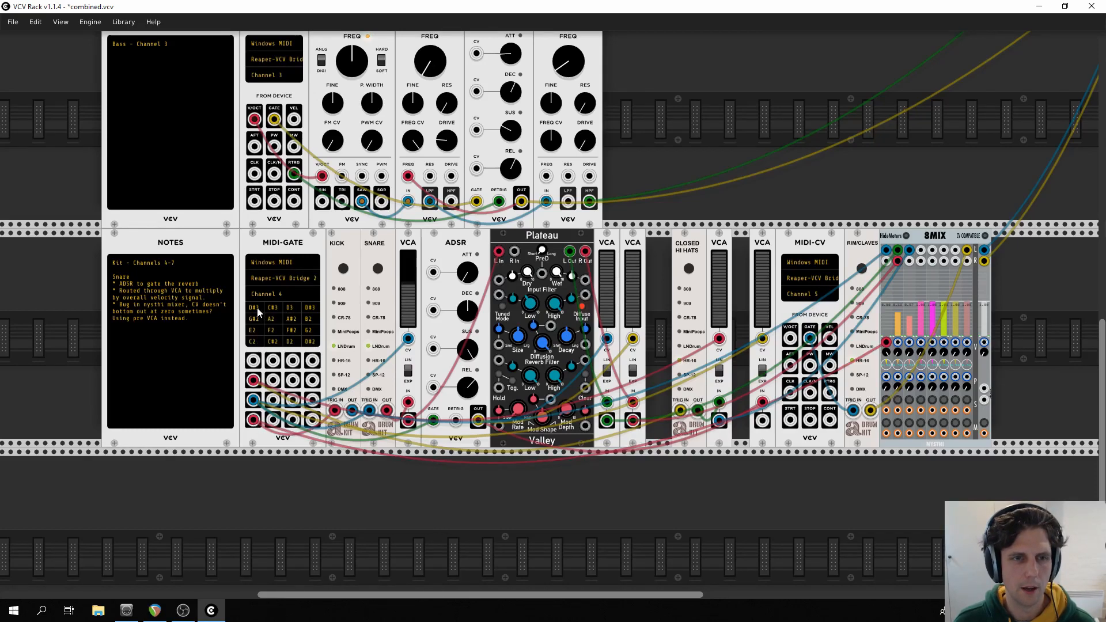
click(154, 611)
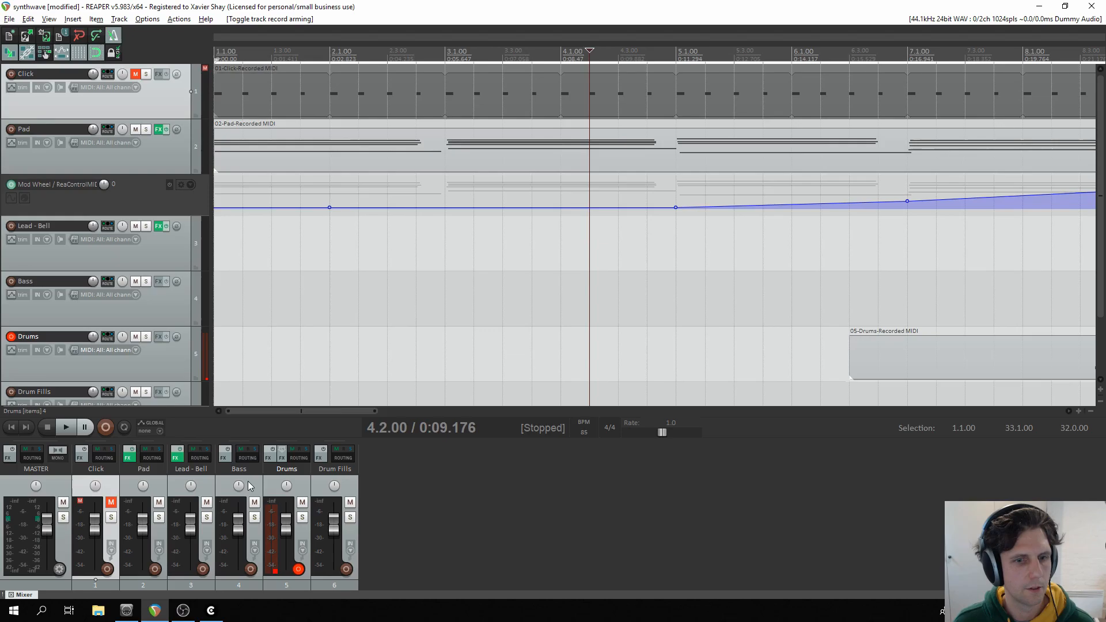
click(209, 611)
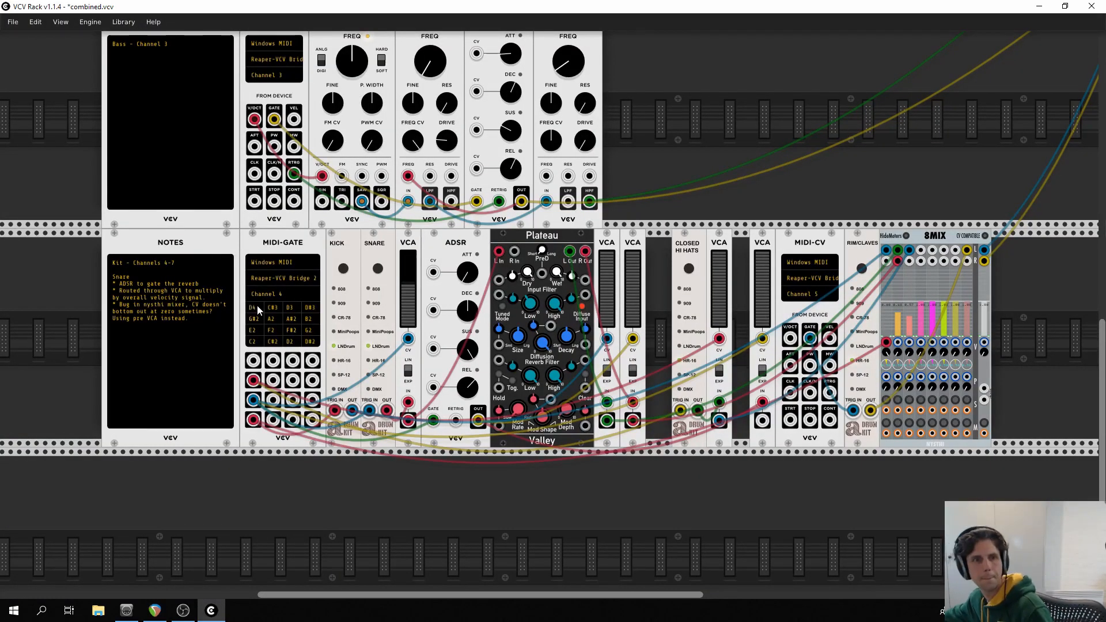
mouse_move(266, 316)
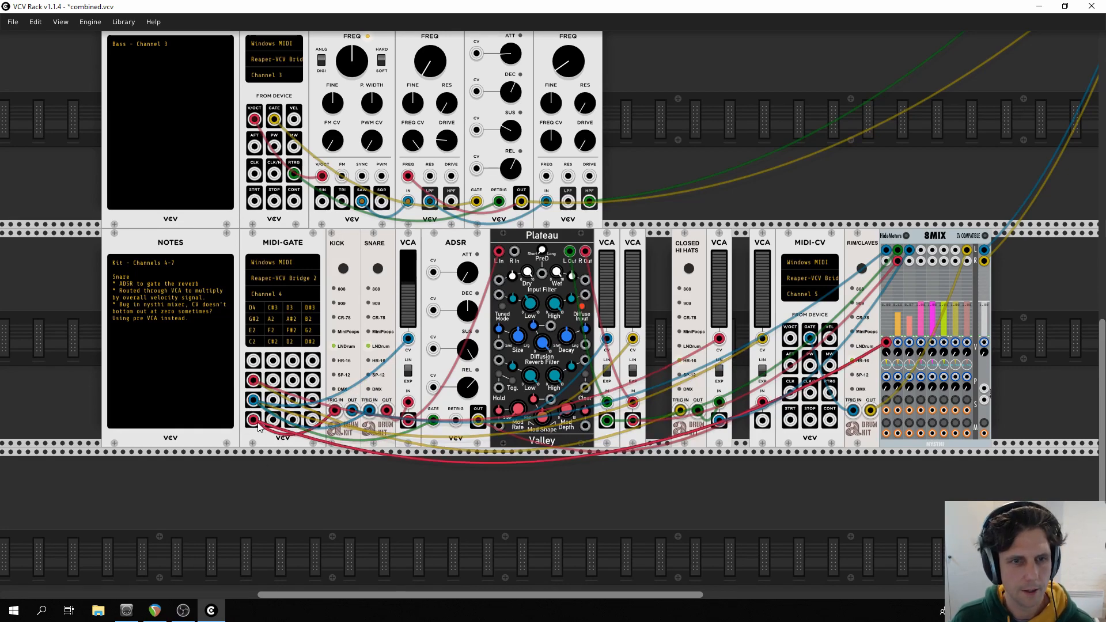
Look over the drum kit's MIDI-gate module in the VCV Rack patch
right_click(293, 247)
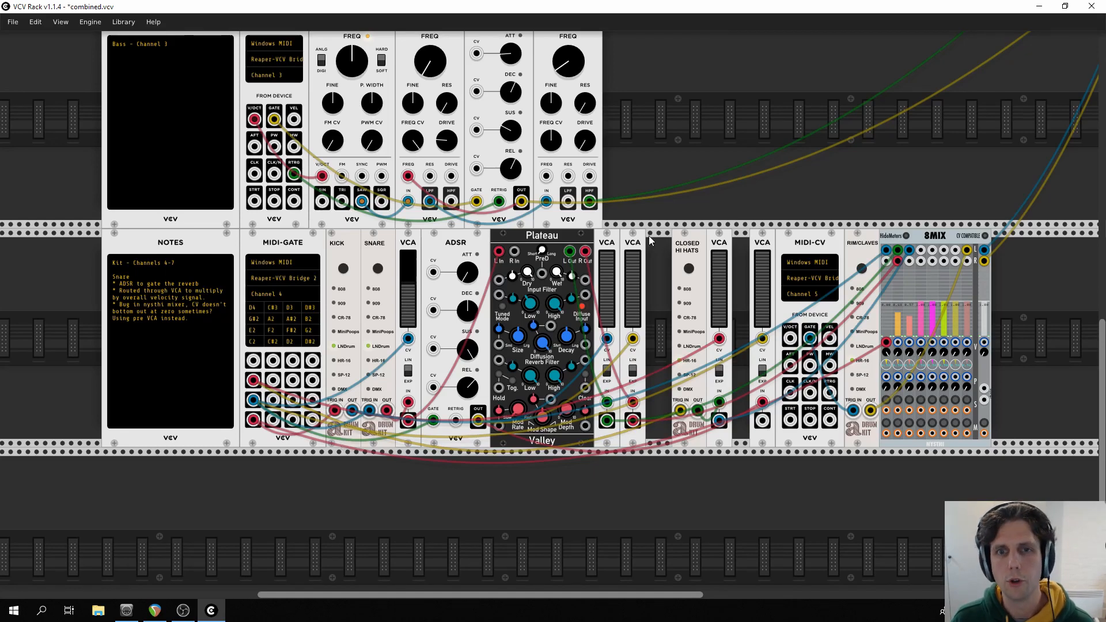
mouse_move(1001, 162)
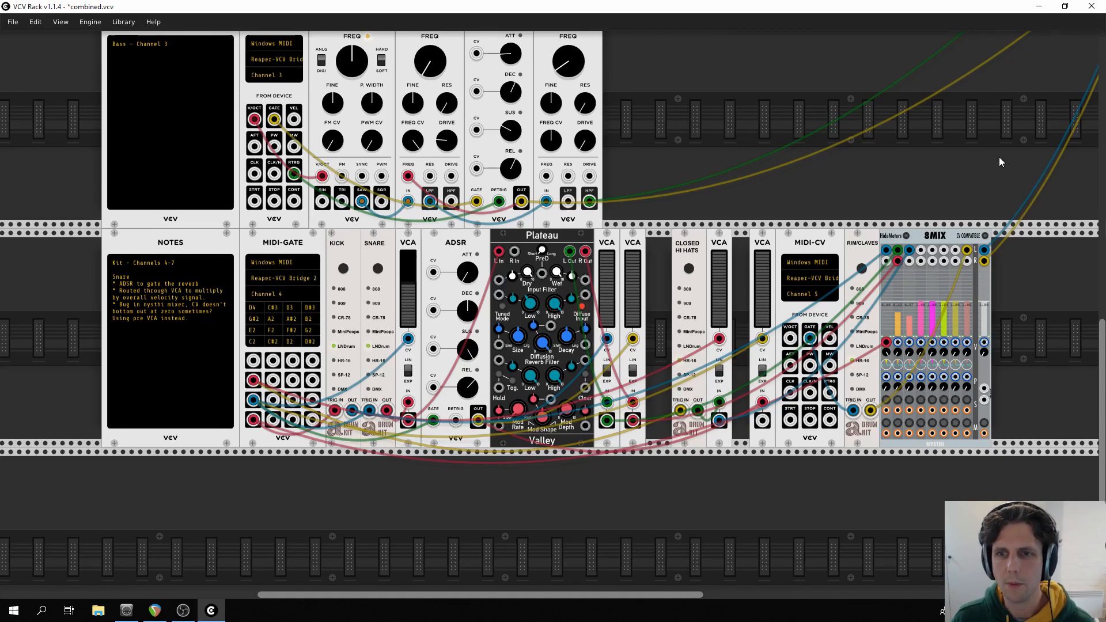
scroll(down, 3)
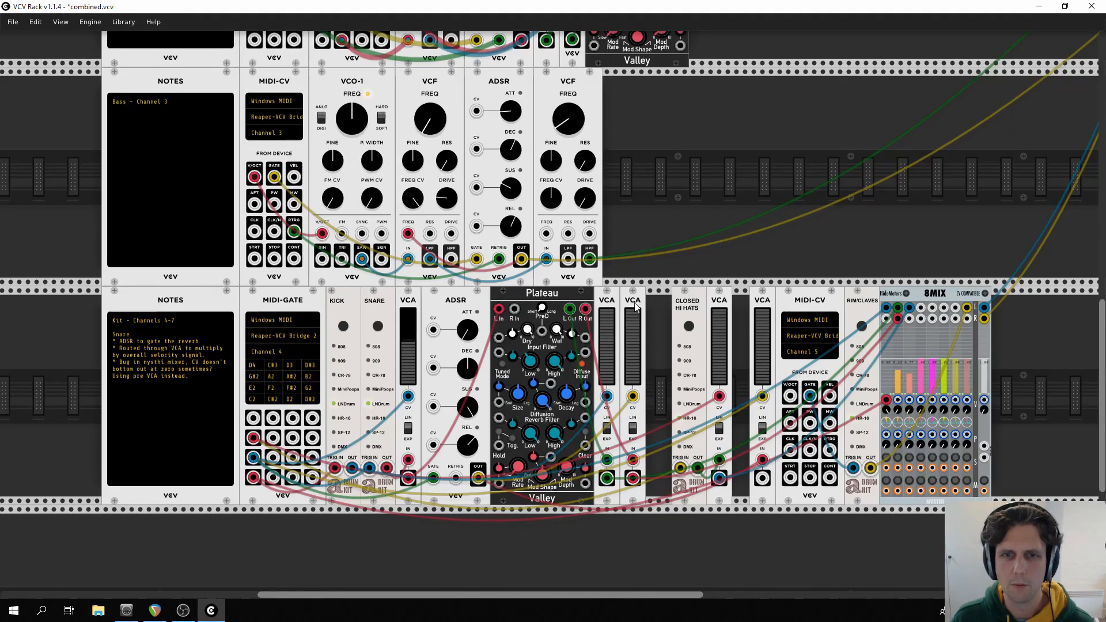
mouse_move(957, 300)
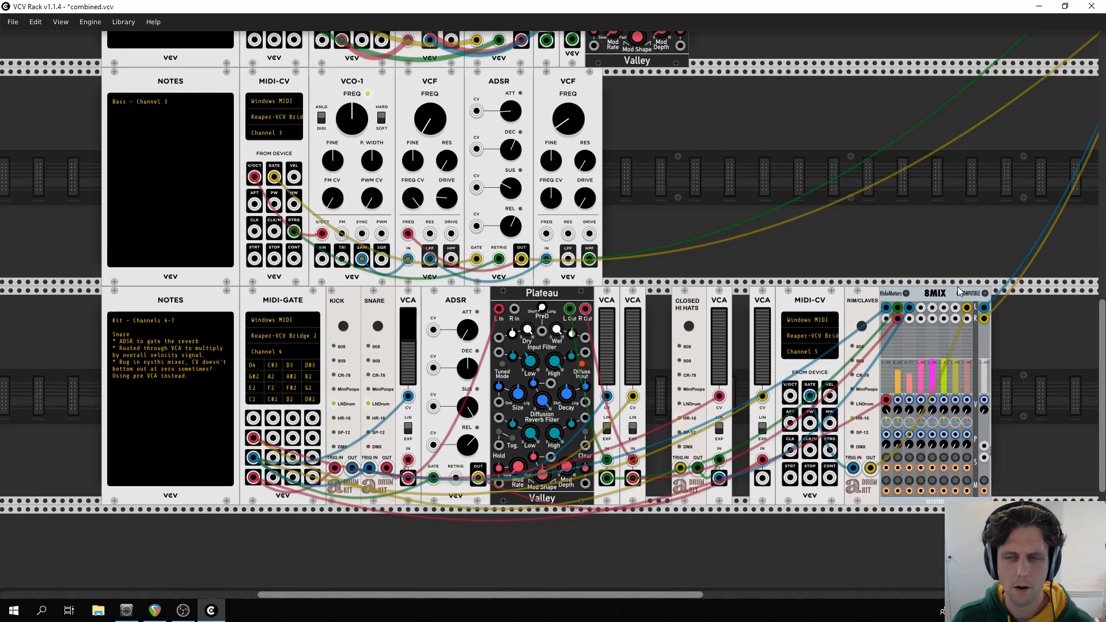
mouse_move(869, 193)
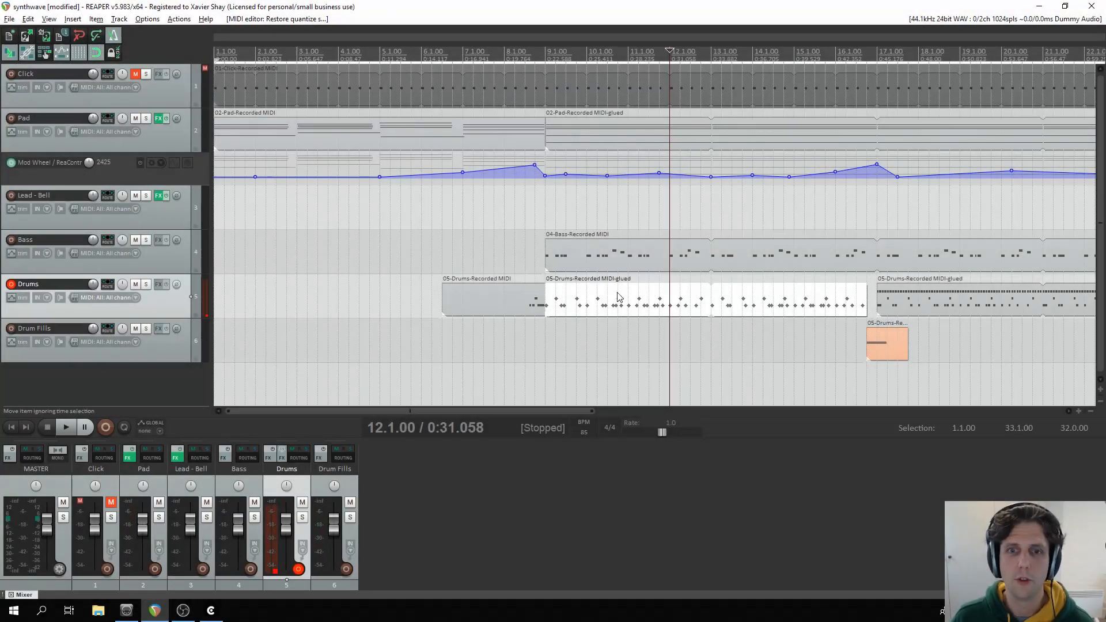
mouse_move(671, 290)
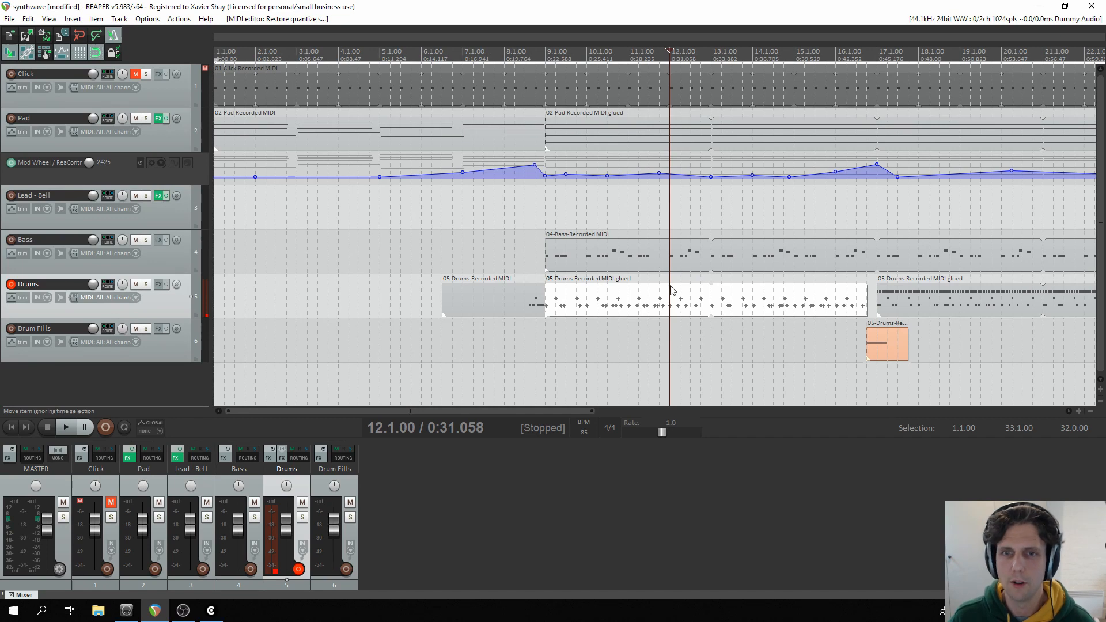
Open the Bass take in the MIDI editor and set Quantize to position only on a 1/16 grid
double_click(608, 254)
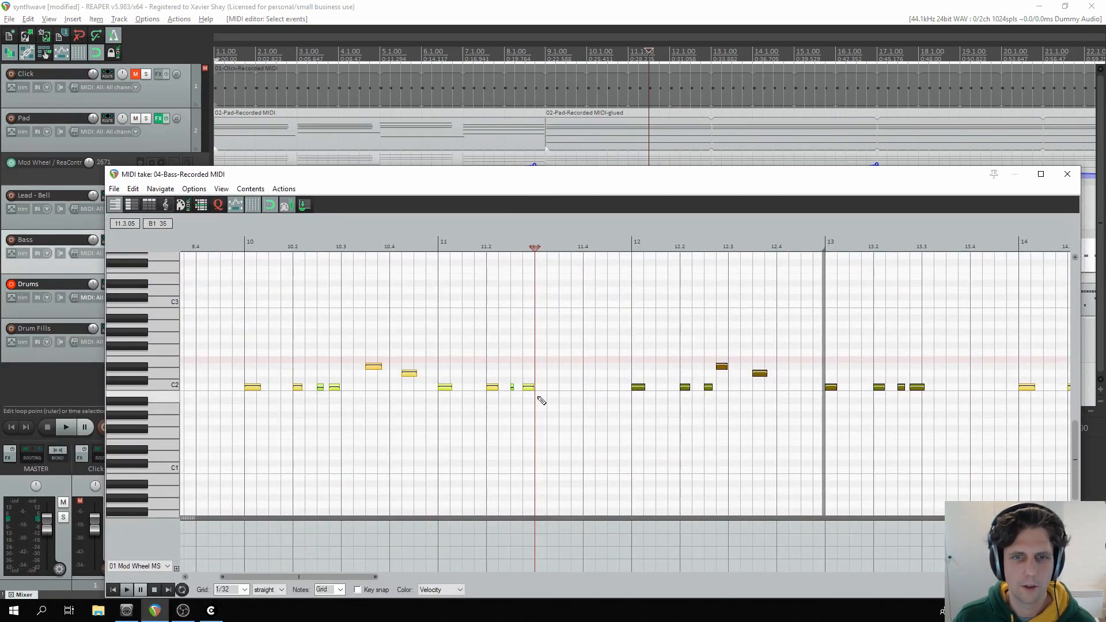
click(217, 205)
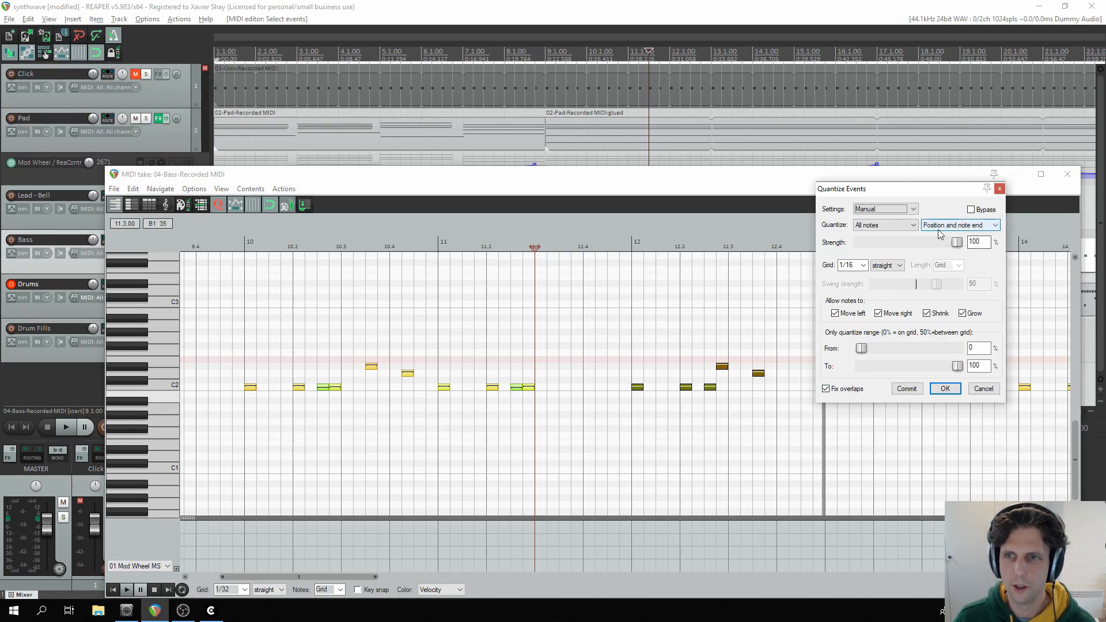
click(960, 225)
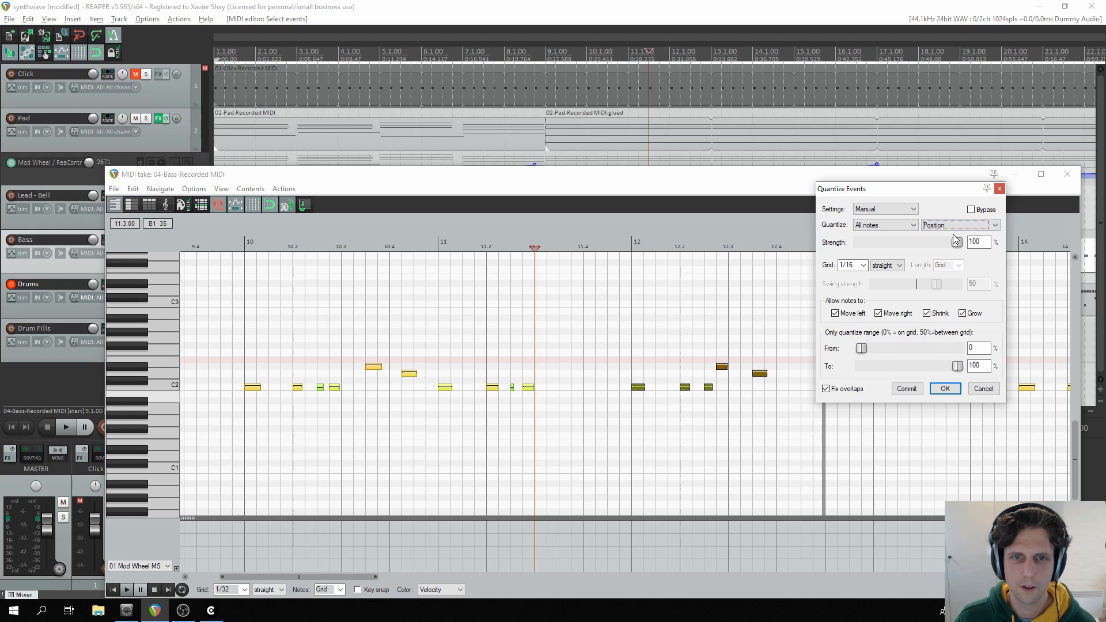